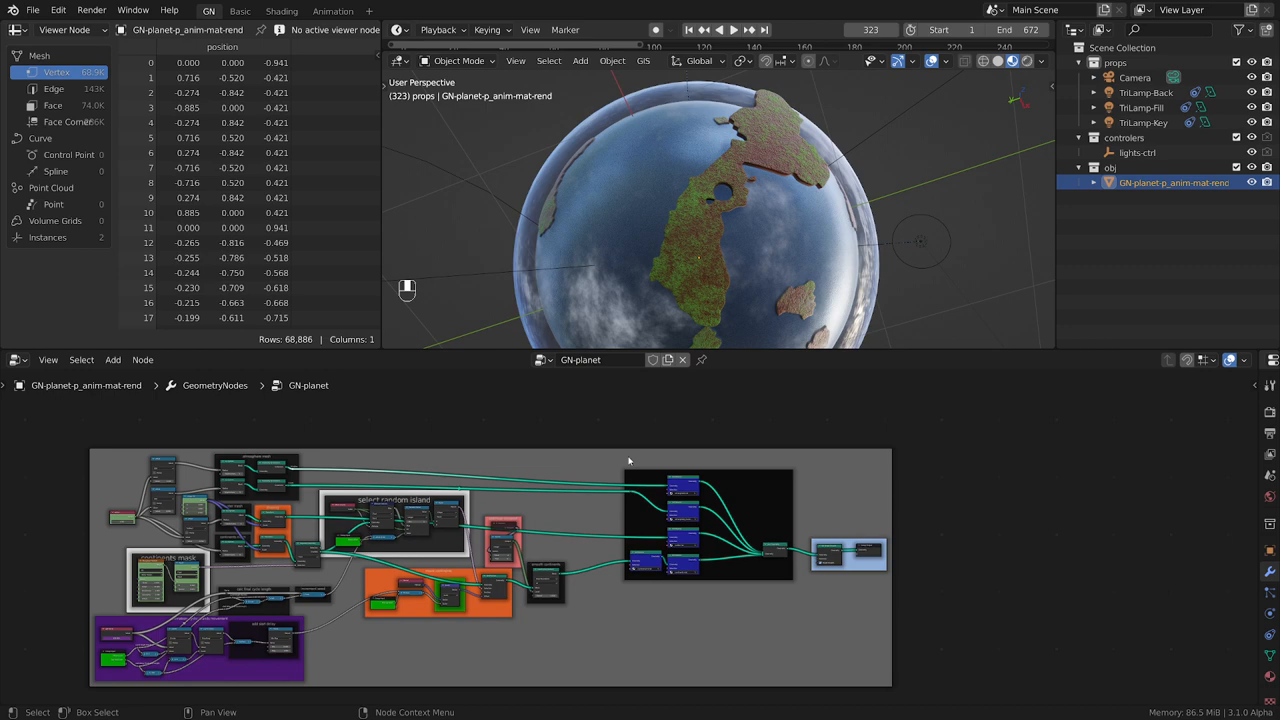
- Move a node beside the smooth continents frame's subdivision step
key("g")
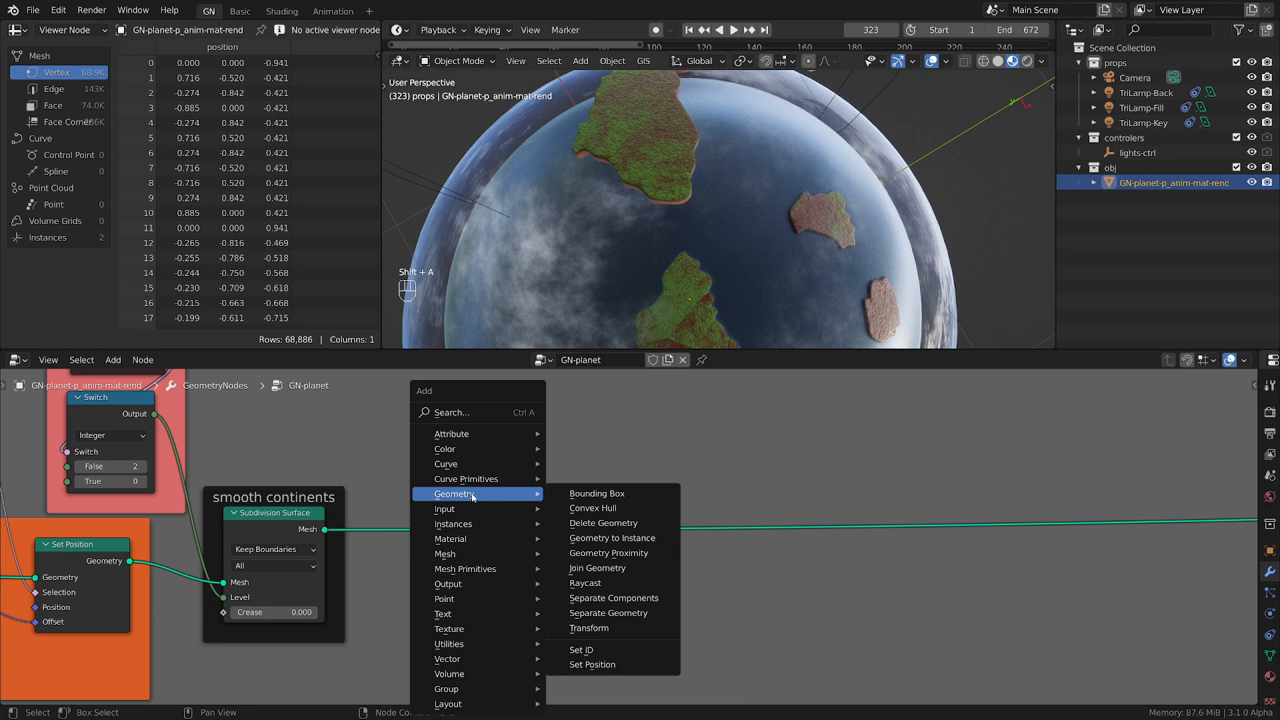
- Add a Separate Geometry node after Subdivision Surface to split out the island
left_click(608, 612)
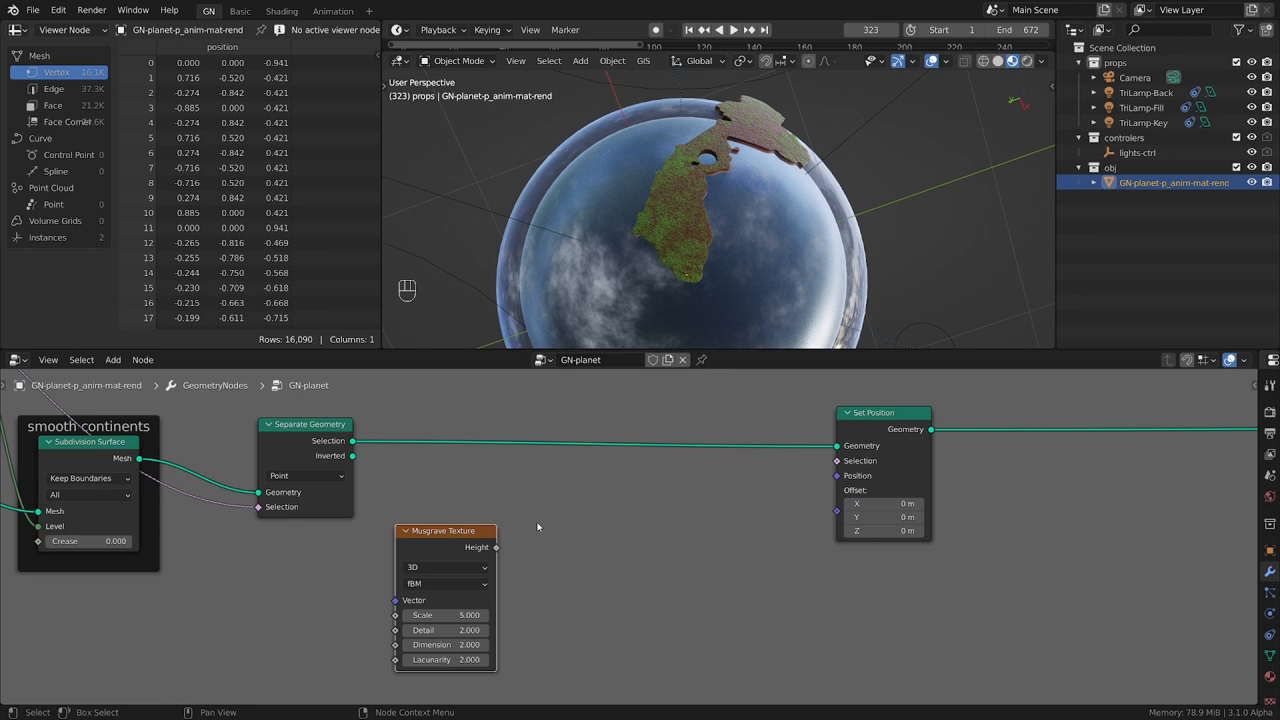
- Connect Musgrave Height to Offset and to a Vector Math Scale node's factor
left_click_drag(700, 220, 760, 270)
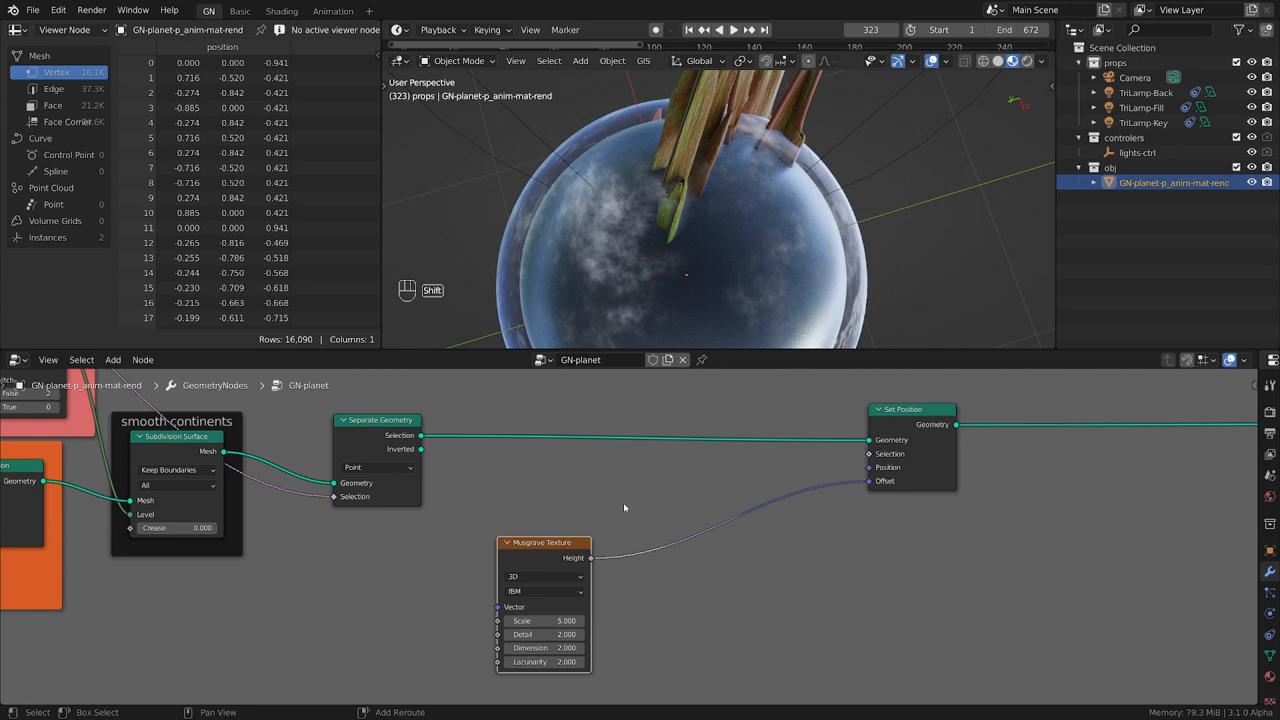
key("shift+a")
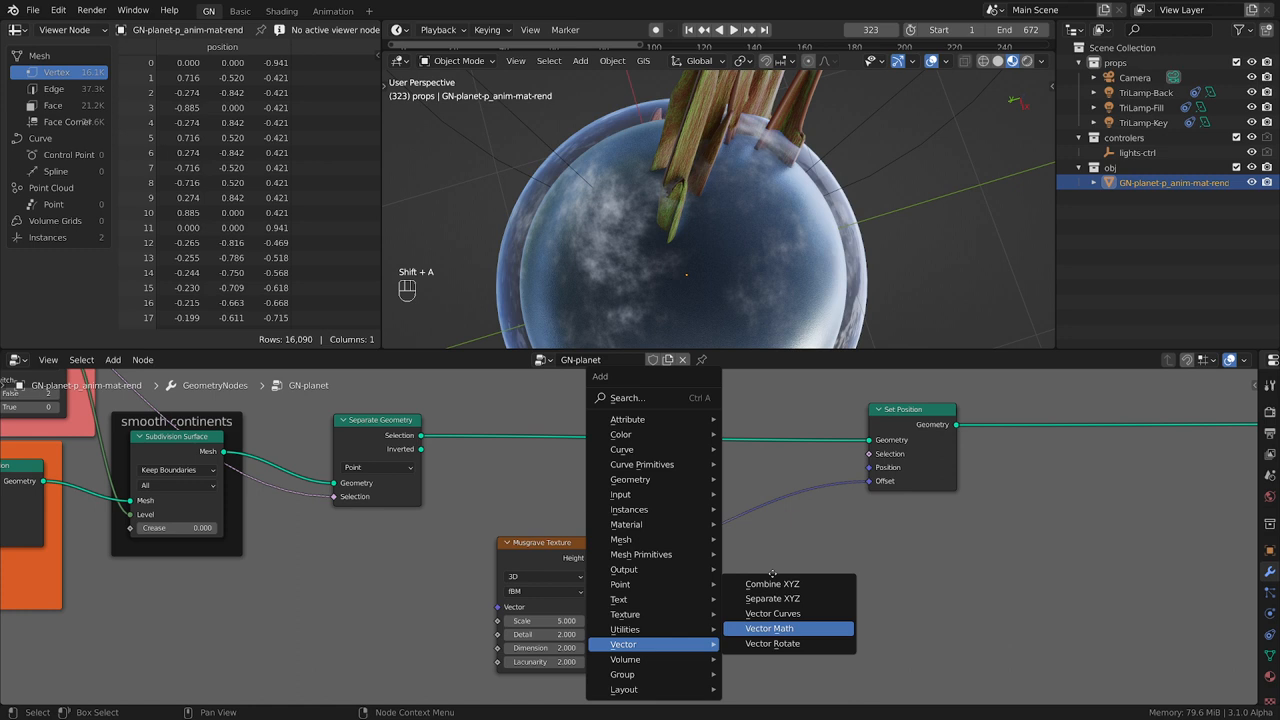
left_click(770, 628)
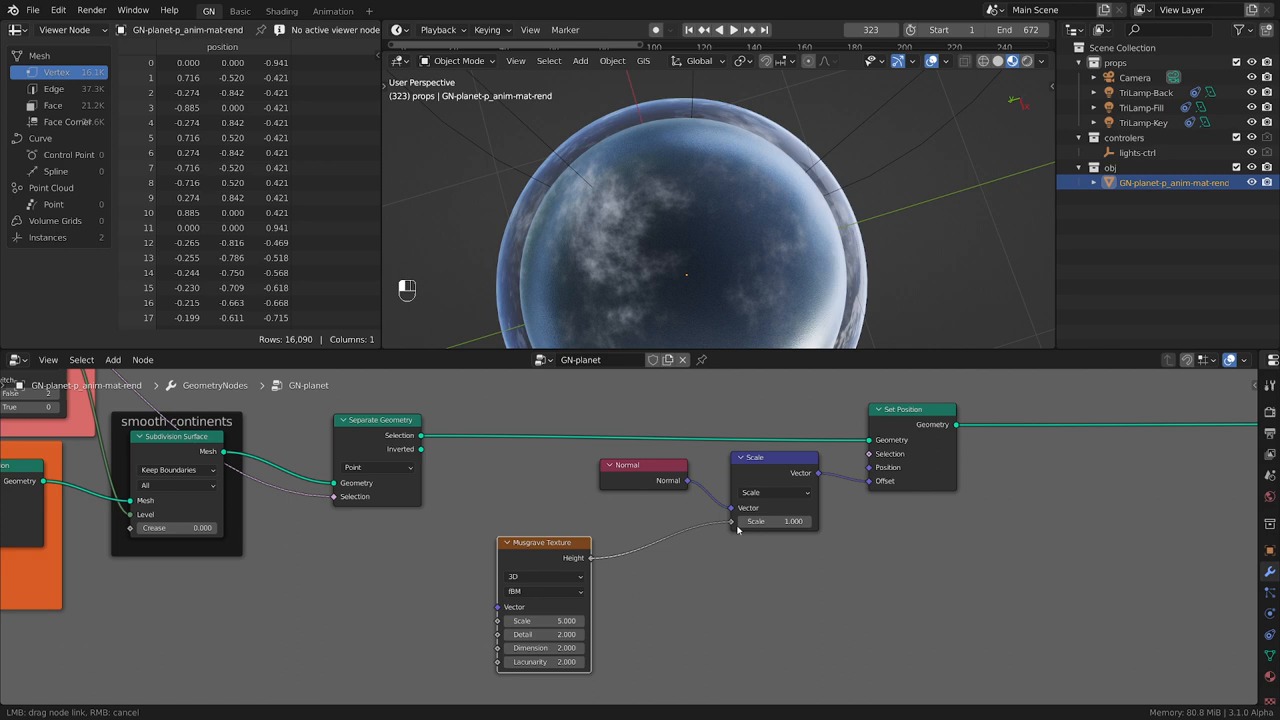
left_click(733, 521)
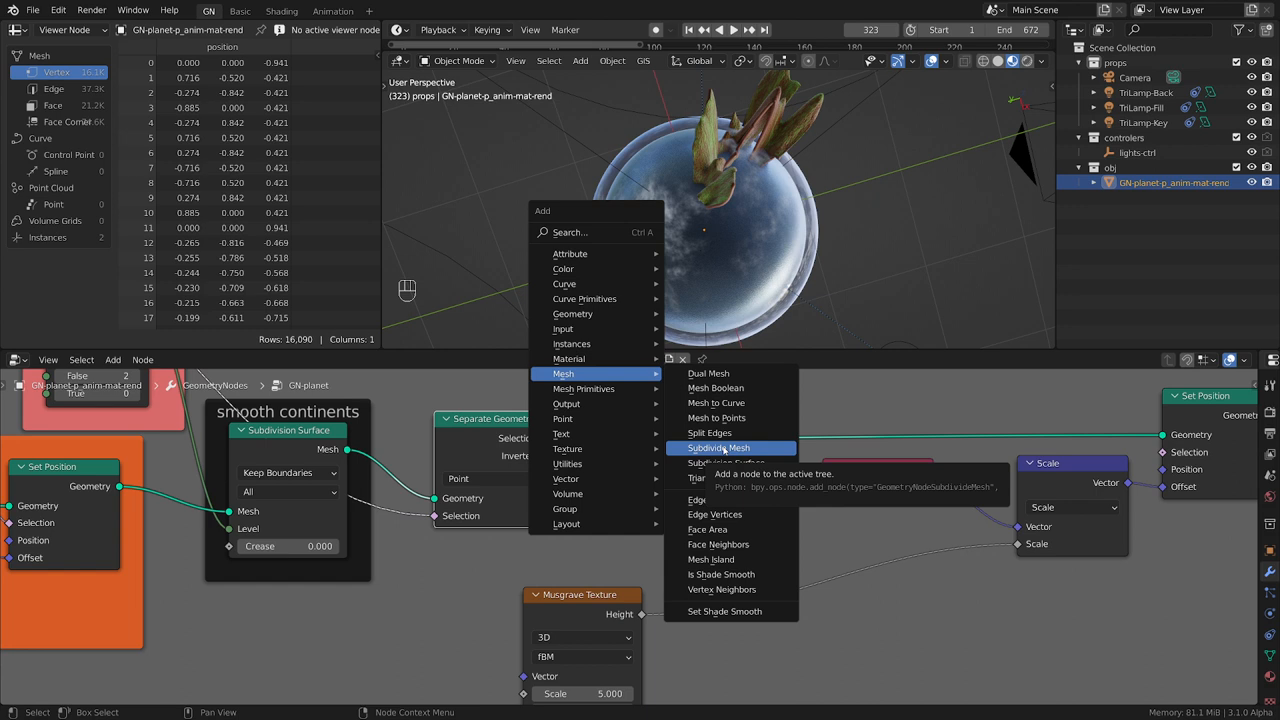
left_click(718, 447)
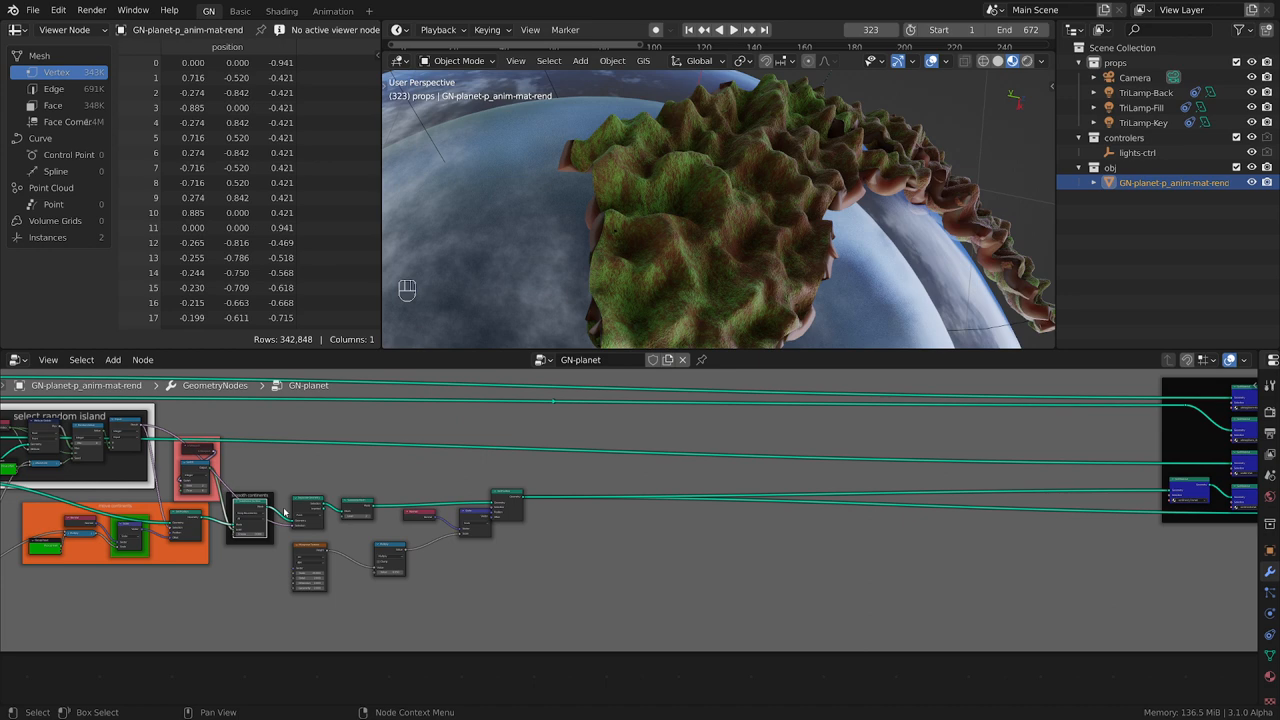
- Damp Musgrave height with a 0.05 Multiply, noise scale 25, Subdivide level 2
left_click_drag(720, 200, 710, 205)
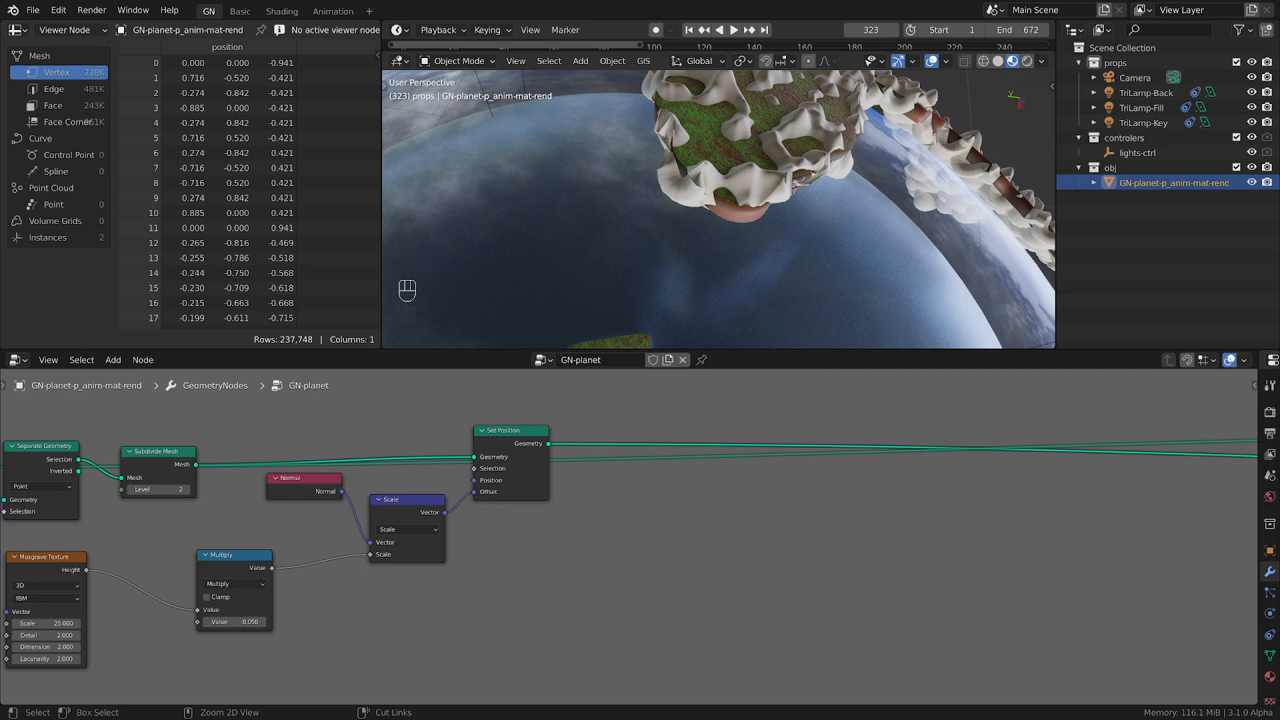
- Pan to the node tree's output frame and add an instance-handling node
left_click_drag(700, 220, 830, 170)
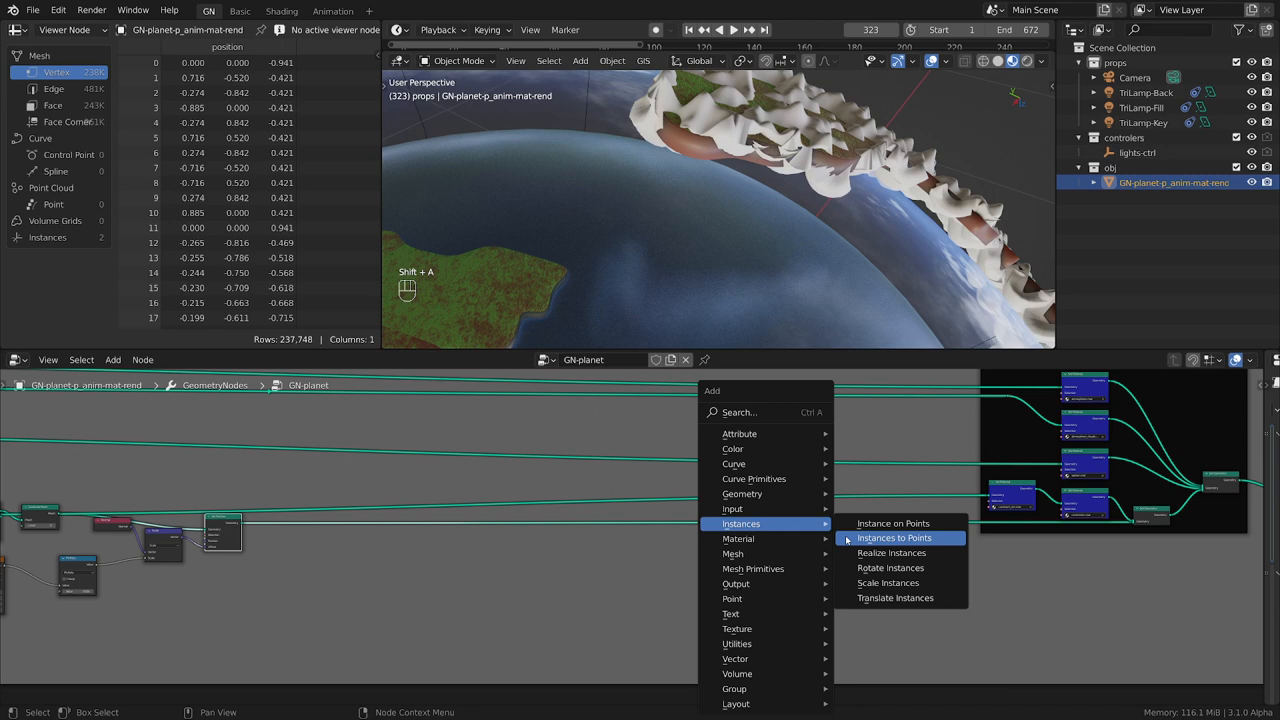
left_click(893, 538)
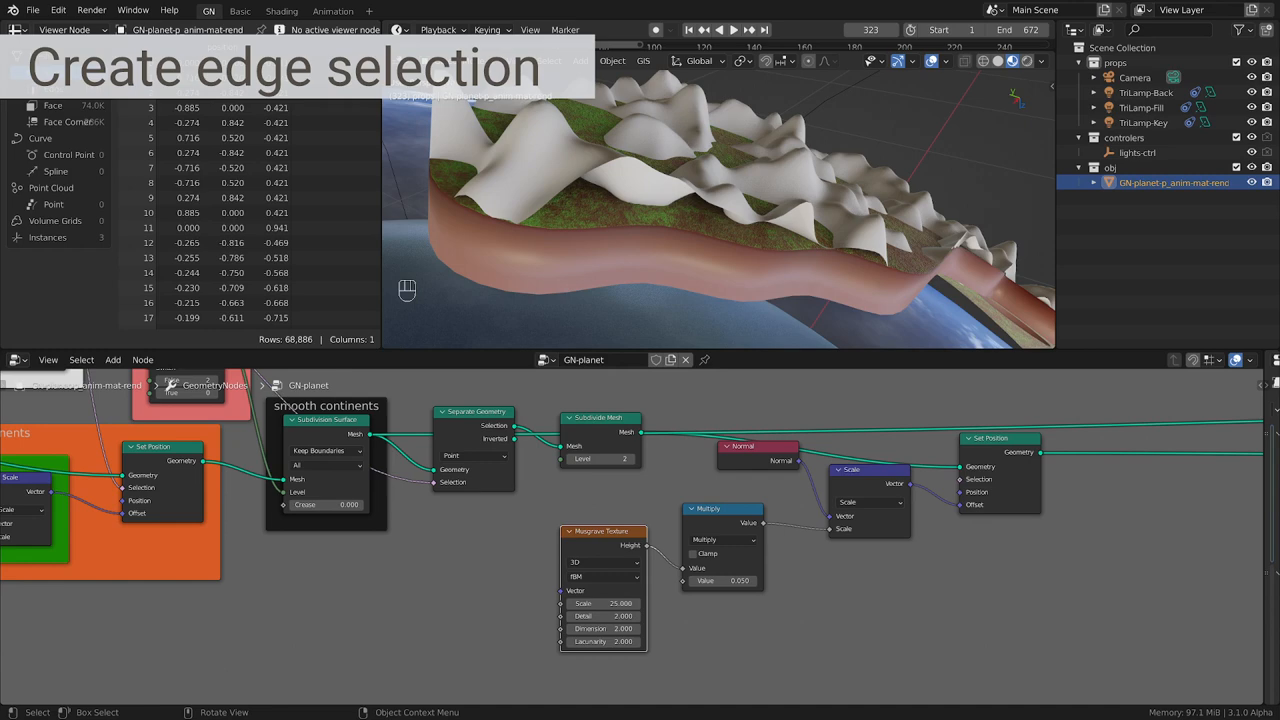
- Move the Separate Geometry node into place before the level-2 Subdivide Mesh
key("g")
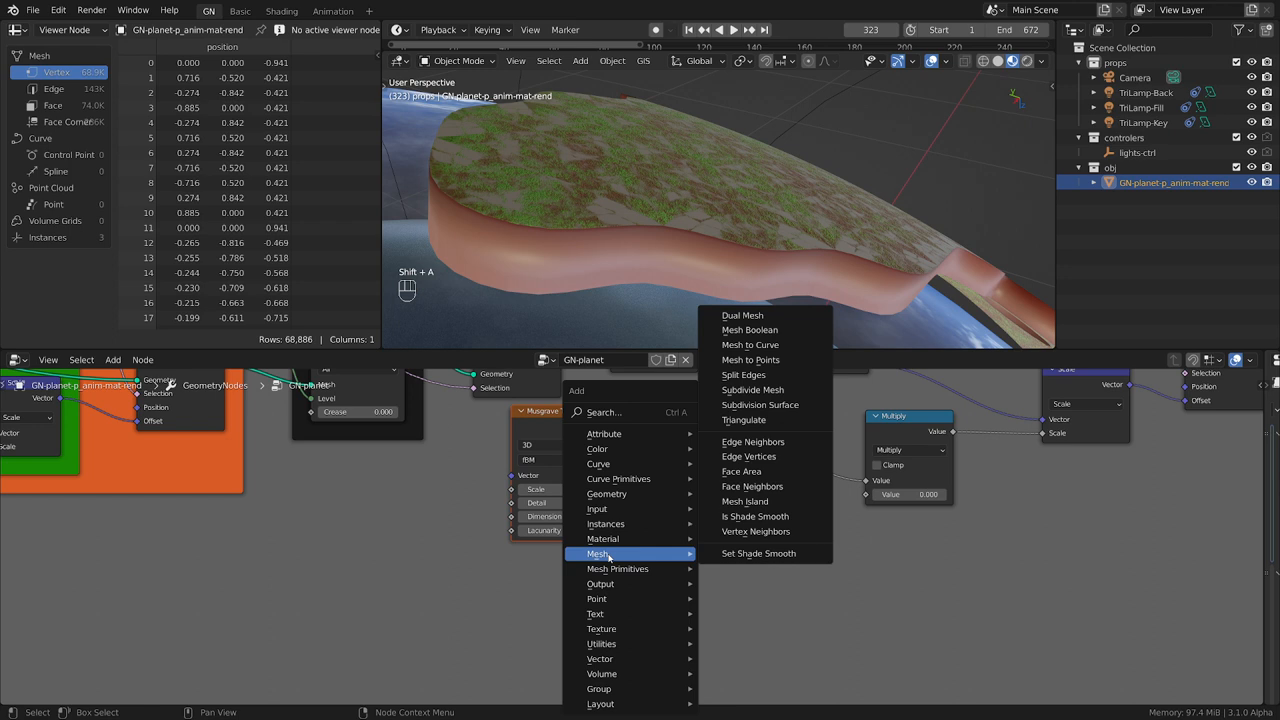
mouse_move(755, 531)
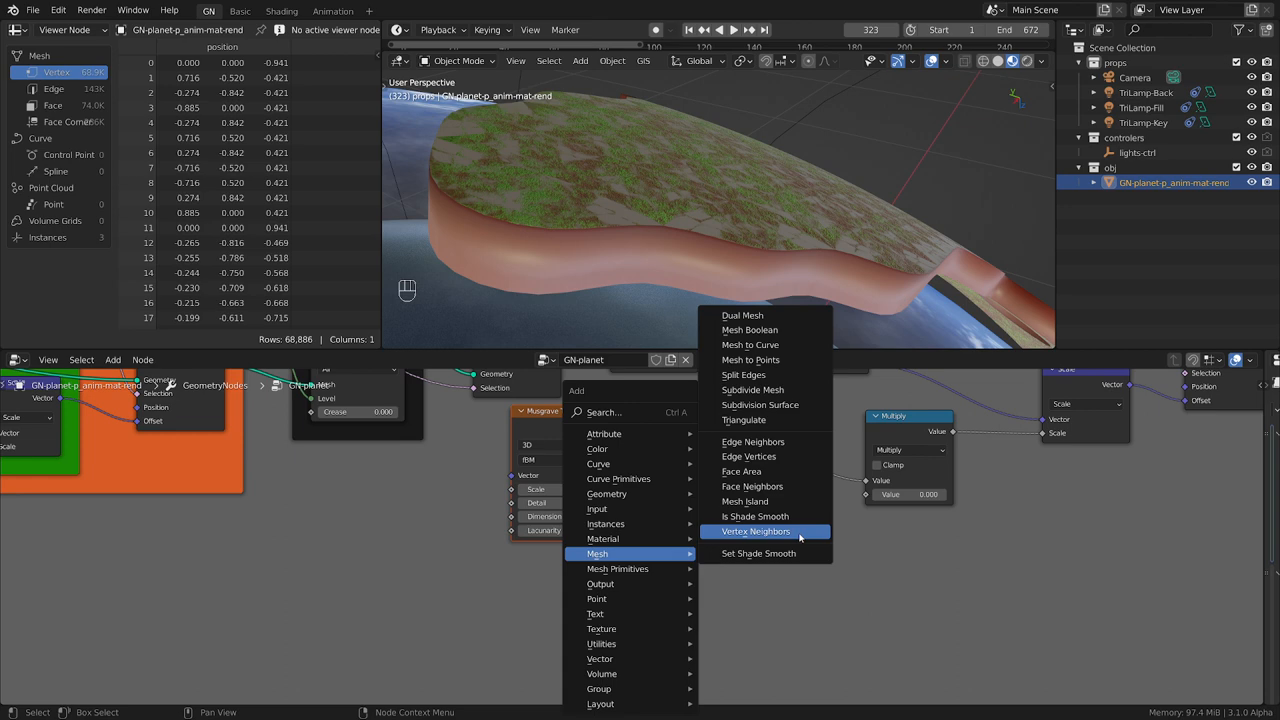
- Add a Face Neighbors node near the Musgrave Texture node
left_click(752, 486)
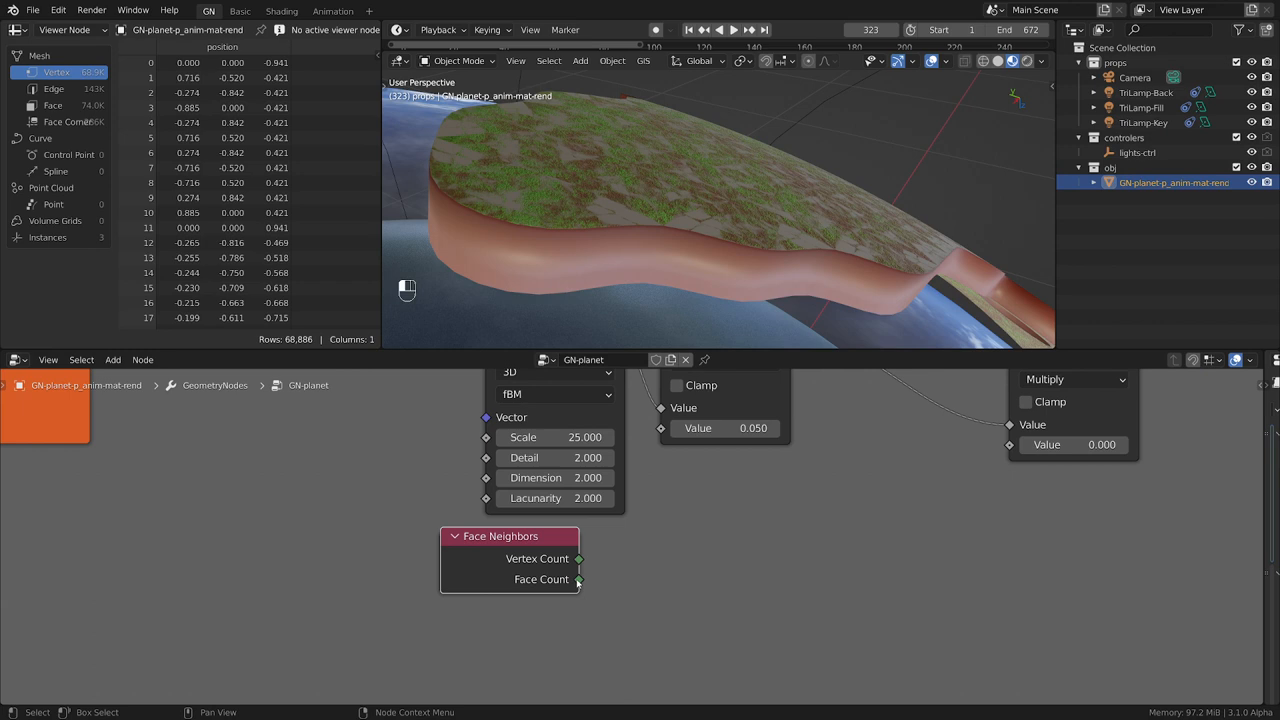
mouse_move(604, 580)
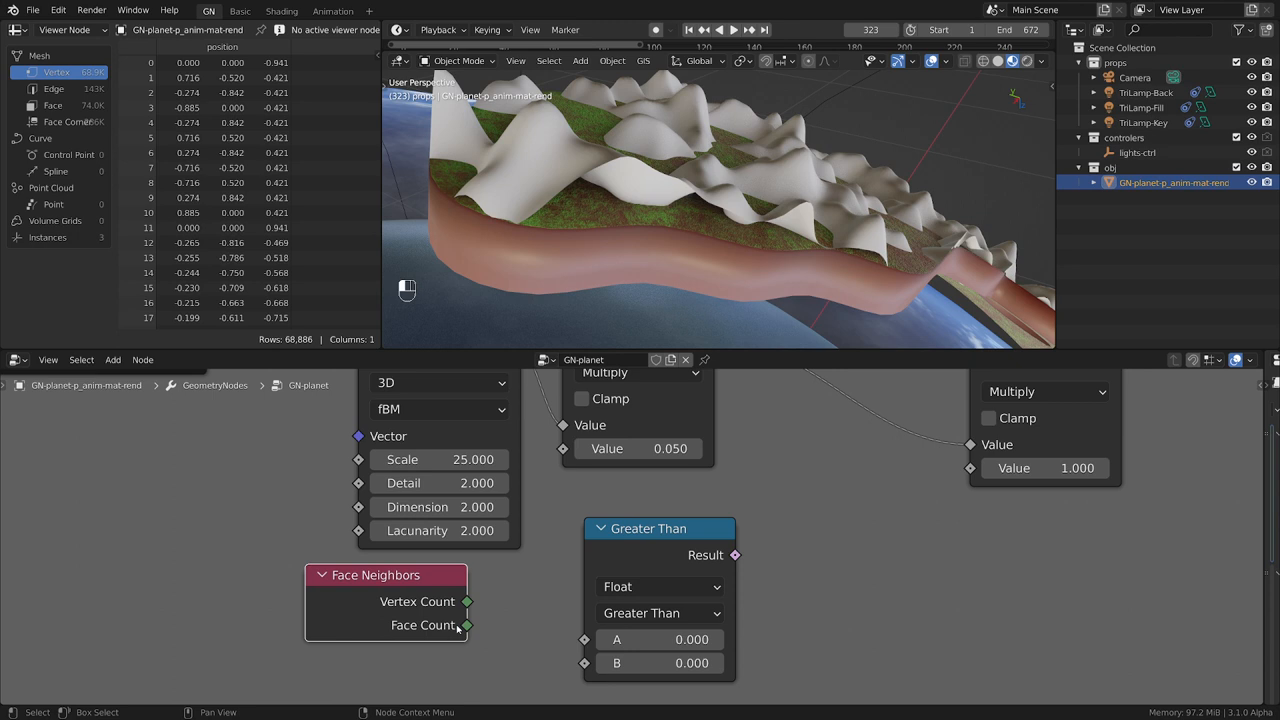
- Set the Compare node to Integer data type with the Equal operation
left_click(660, 586)
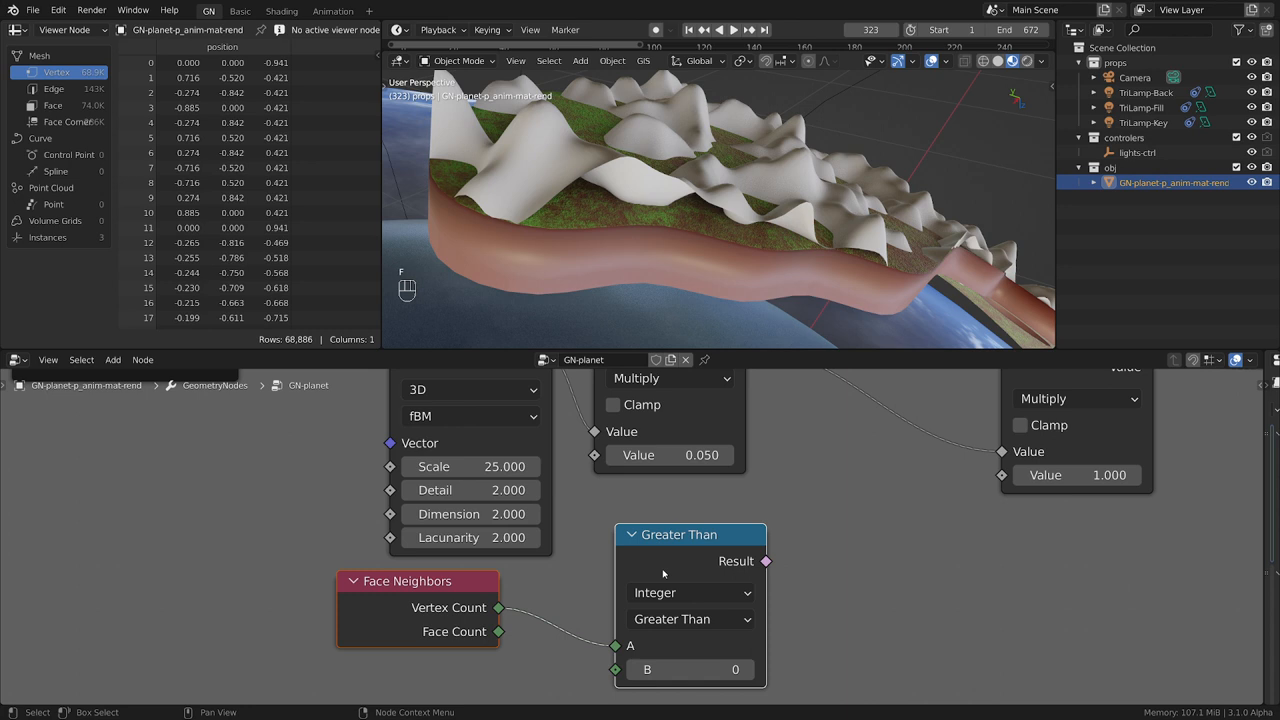
left_click(690, 618)
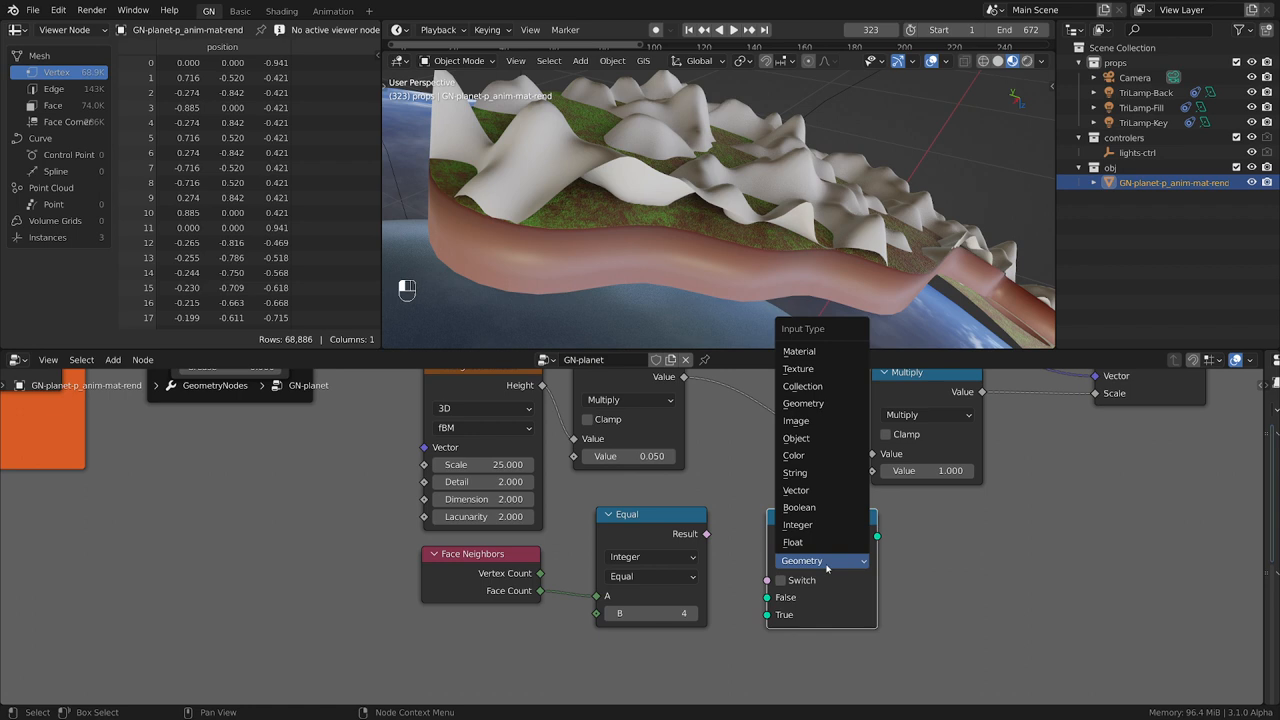
- Make the Switch a Float with True at 1.000 and connect its output
left_click(792, 542)
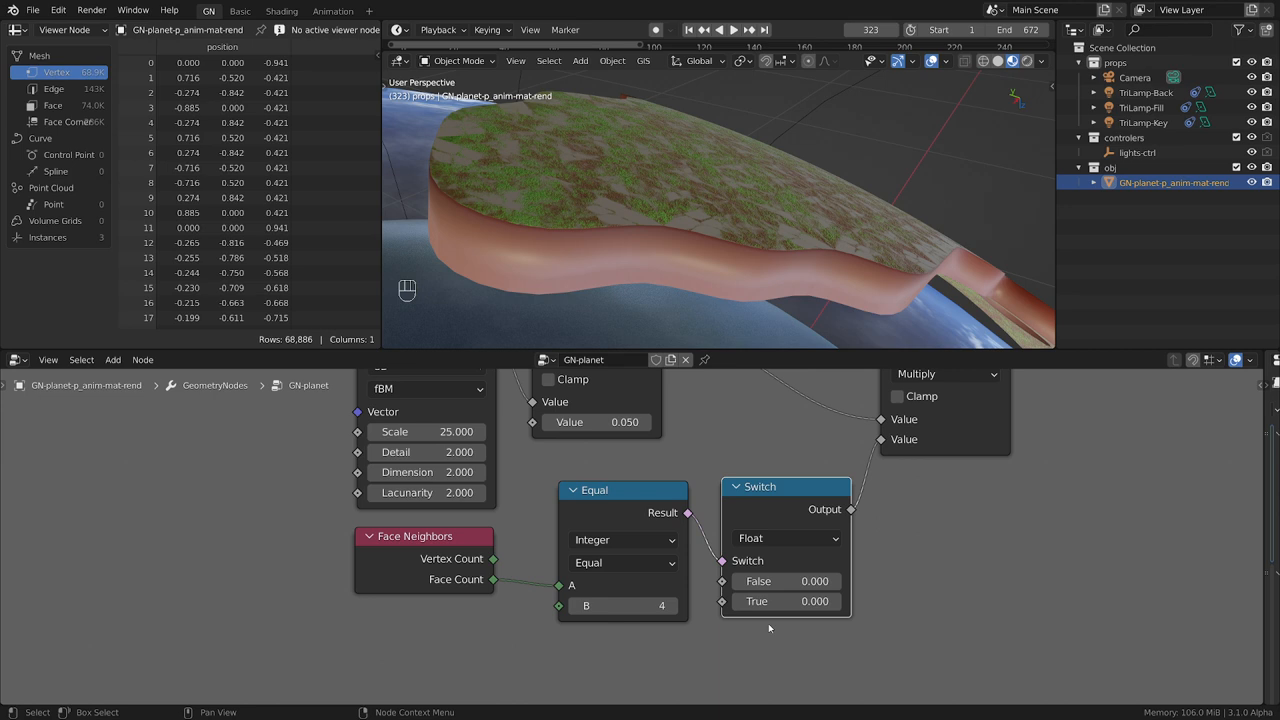
double_click(786, 601)
type("1.000")
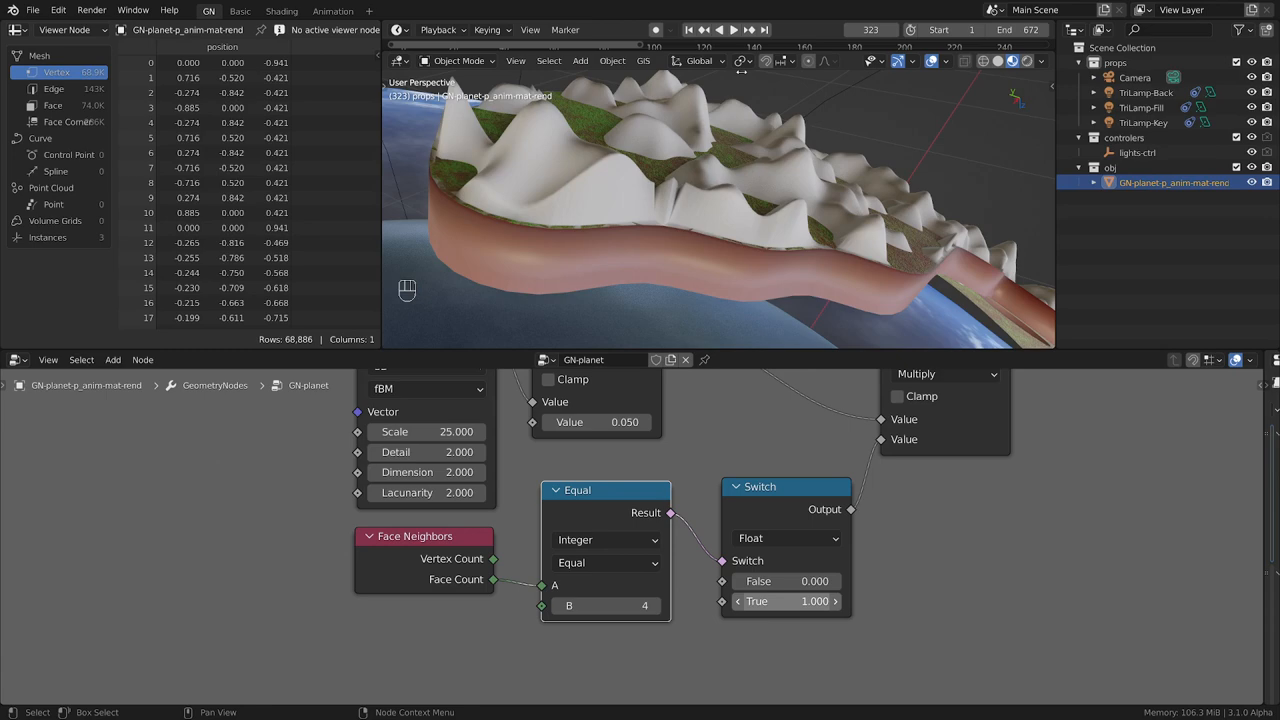
left_click_drag(700, 200, 750, 280)
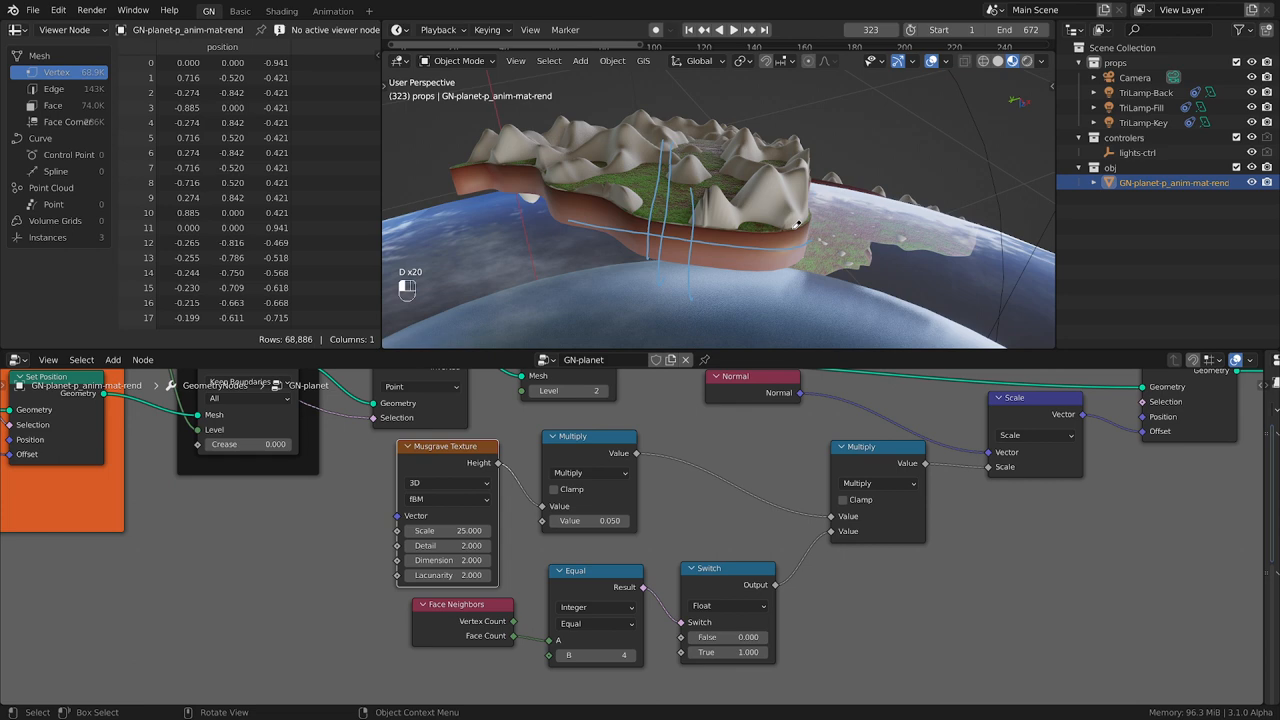
key("shift+a")
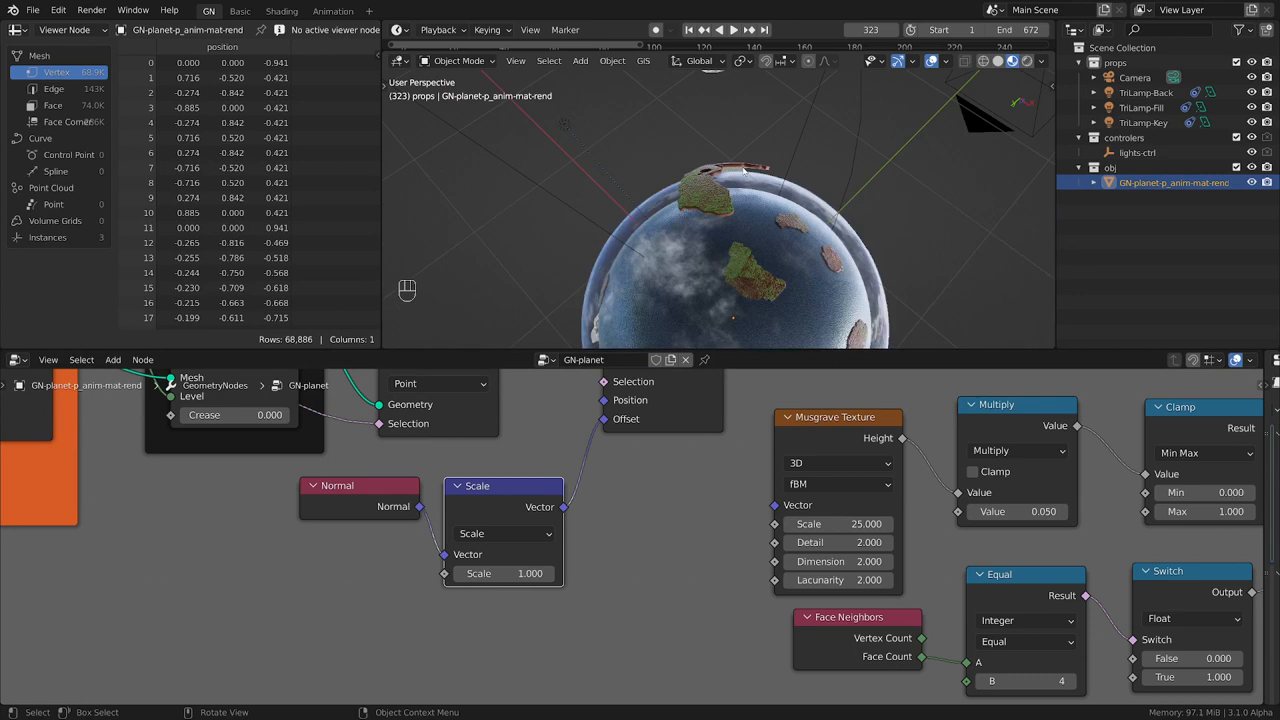
- Enter -0.020 as the Scale value on the Normal's Vector Math node
double_click(504, 573)
type("-0.020")
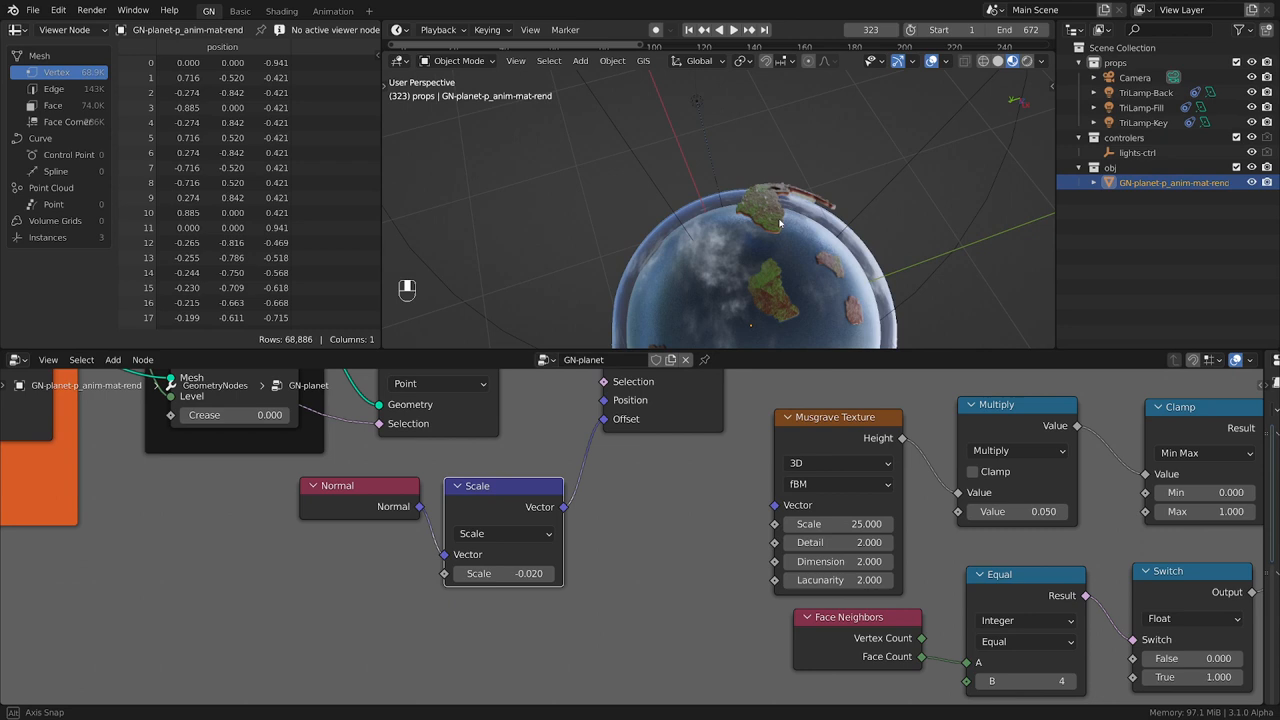
double_click(504, 573)
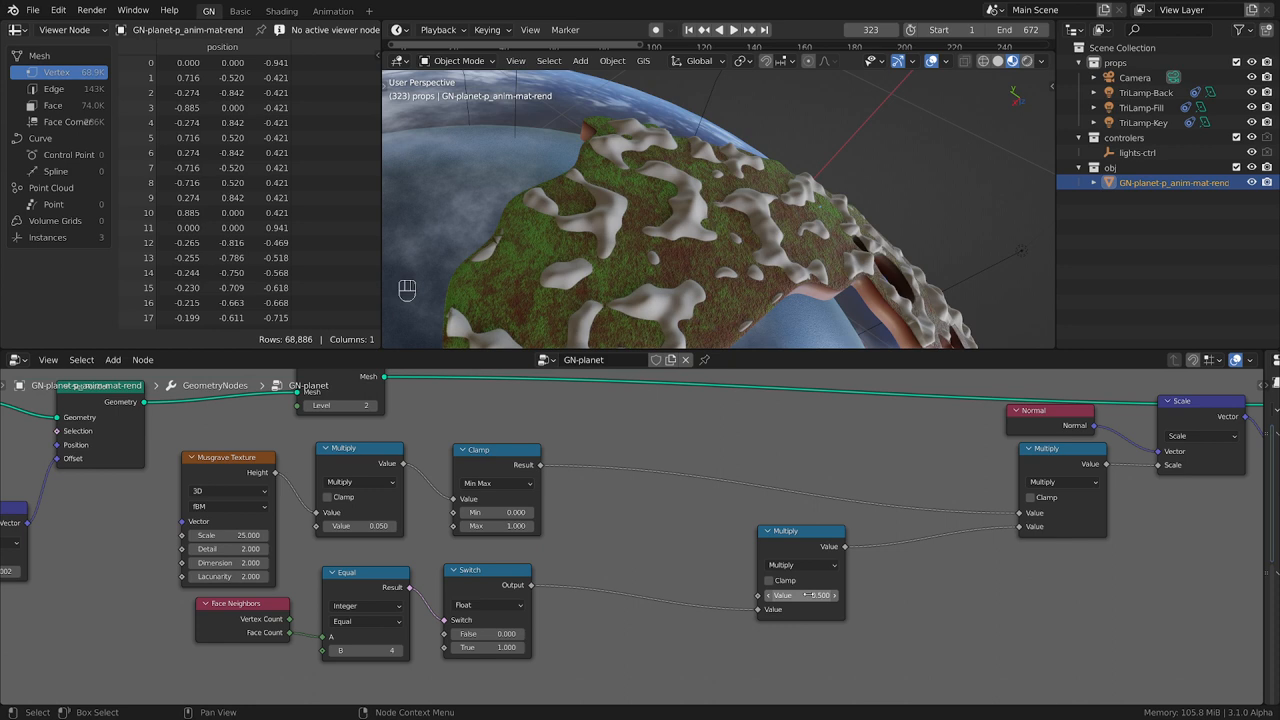
- Delete a node while wiring the Musgrave clamp and Face Neighbors mask into Scale
key("backspace")
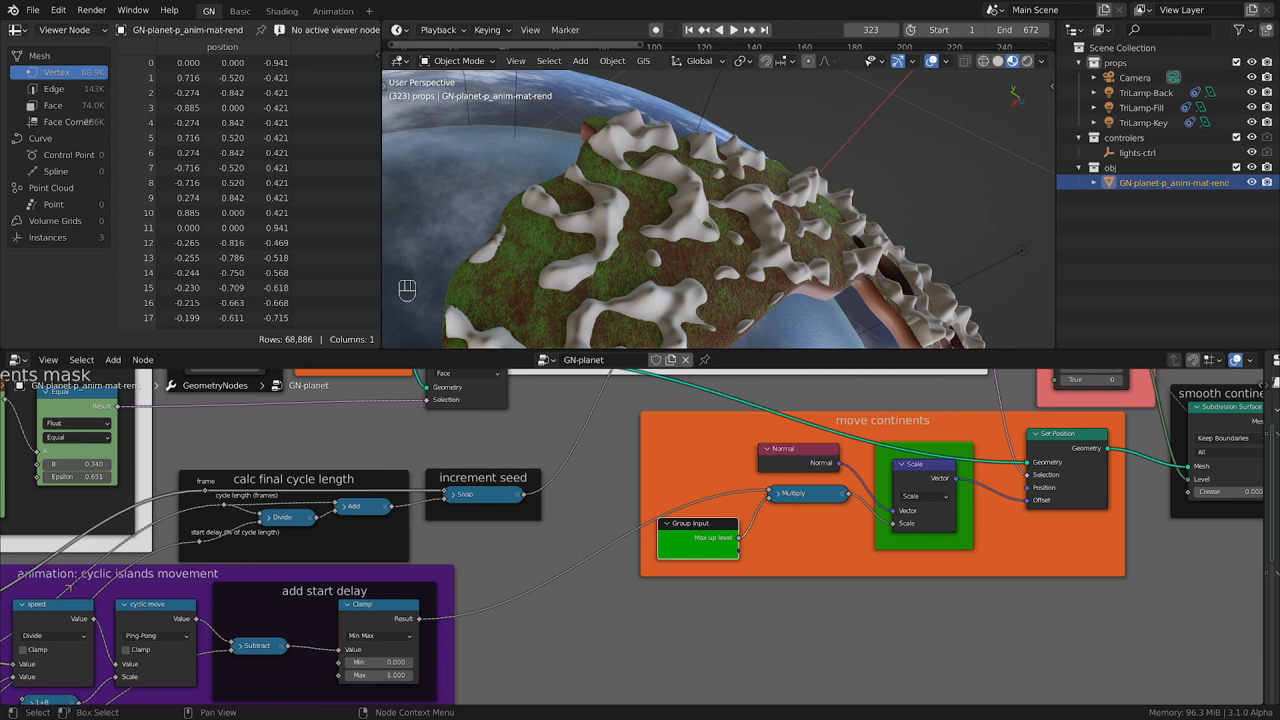
key("ctrl+s")
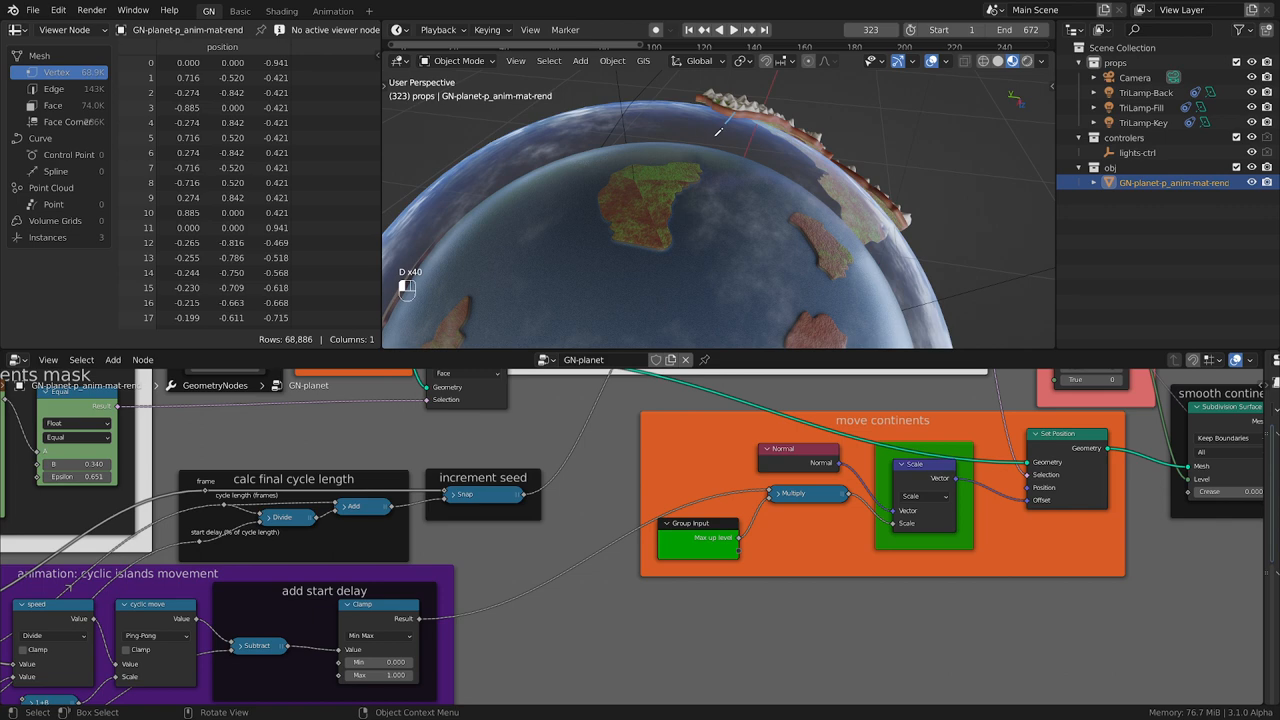
mouse_move(773, 166)
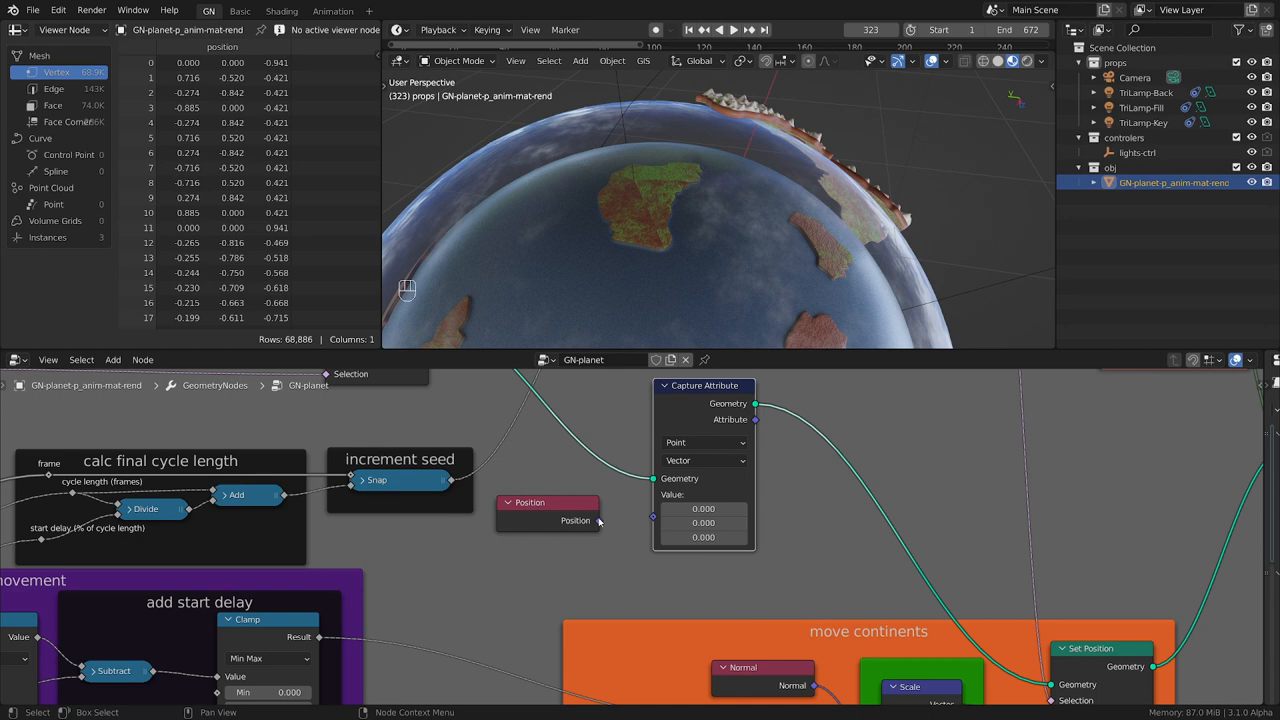
- Add a Point/Vector Capture Attribute between Separate Geometry and Set Position, with a Position node
key("shift+a")
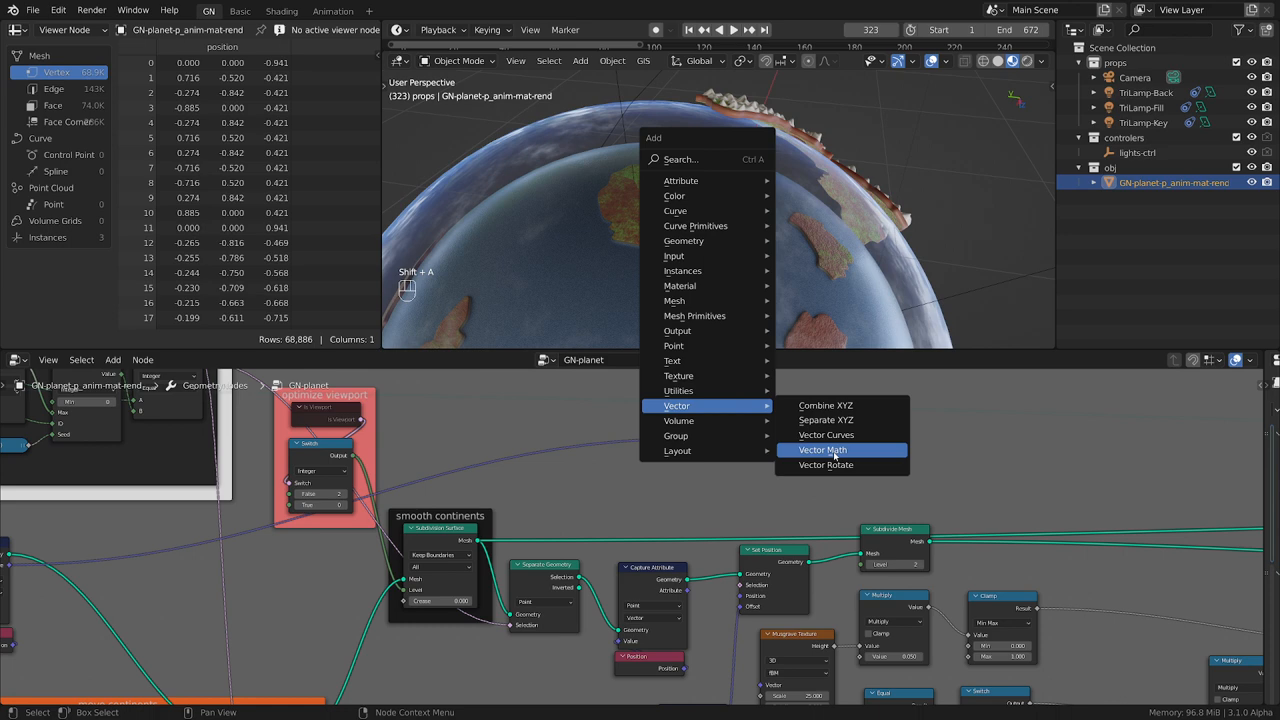
- Add a Vector Math node and switch its operation to Distance
left_click(822, 449)
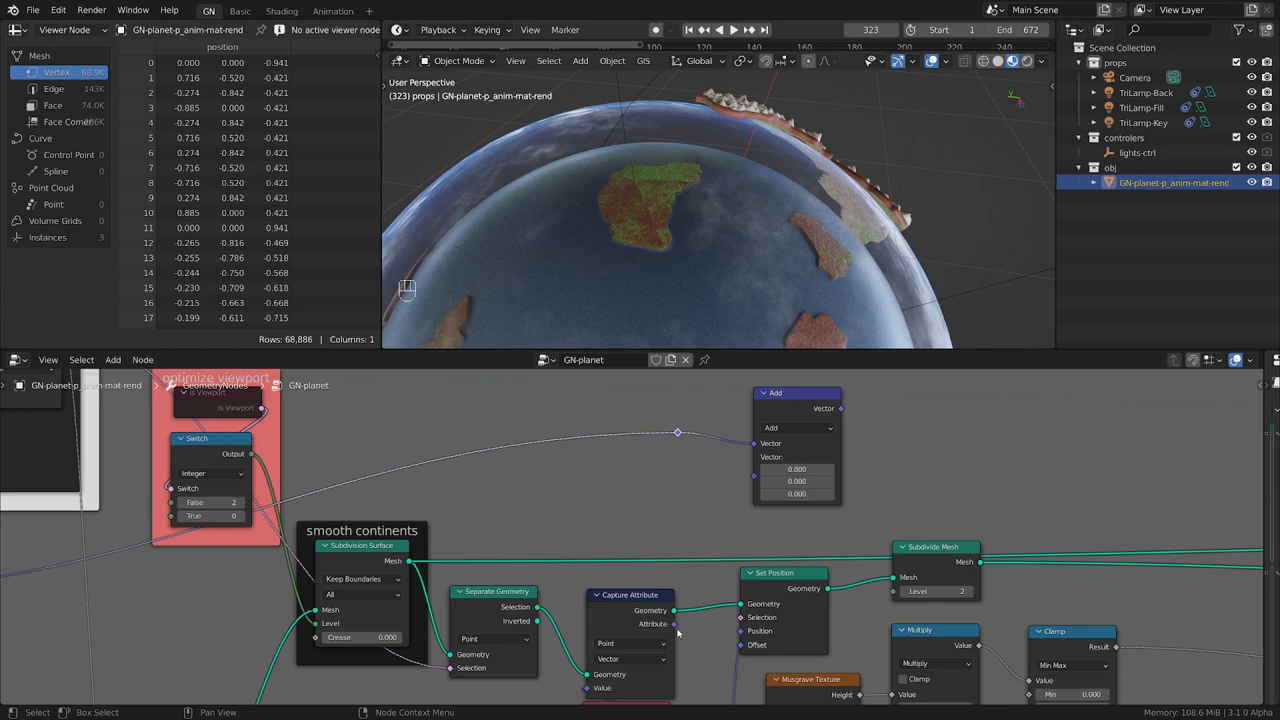
left_click(828, 410)
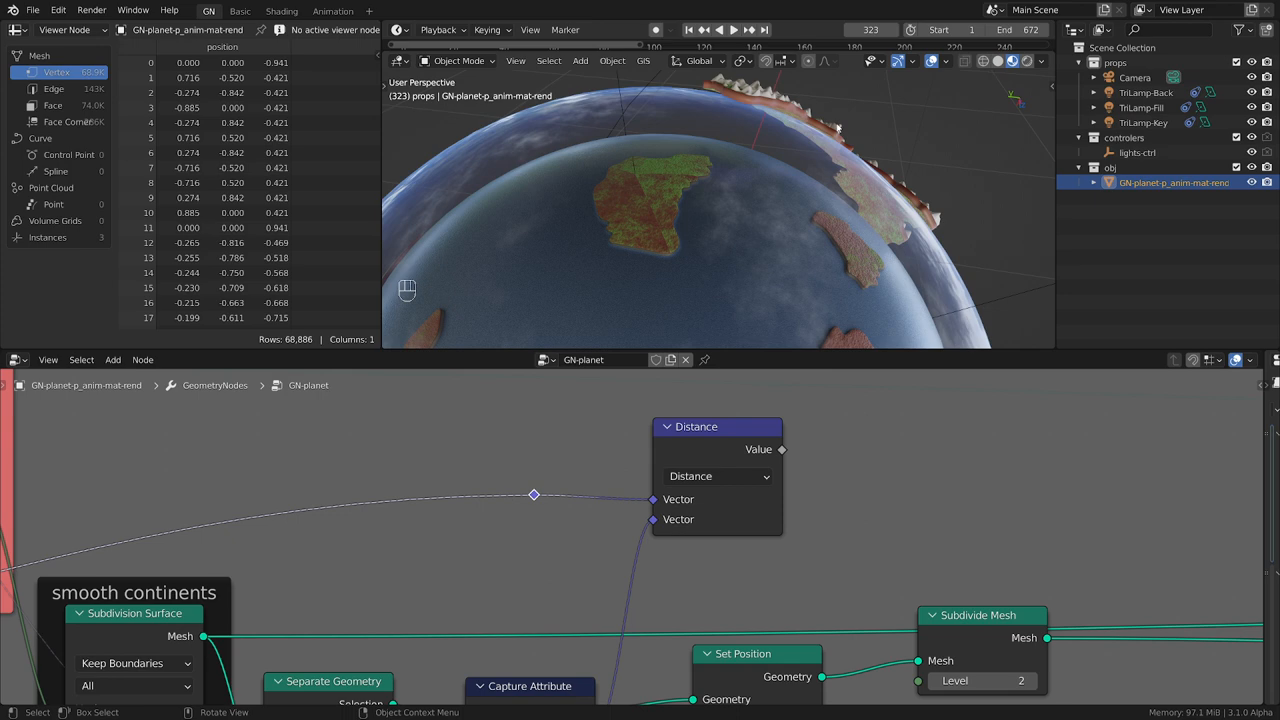
- Route Capture Attribute through Distance into terrain height, then open the group inputs
scroll("down", 3)
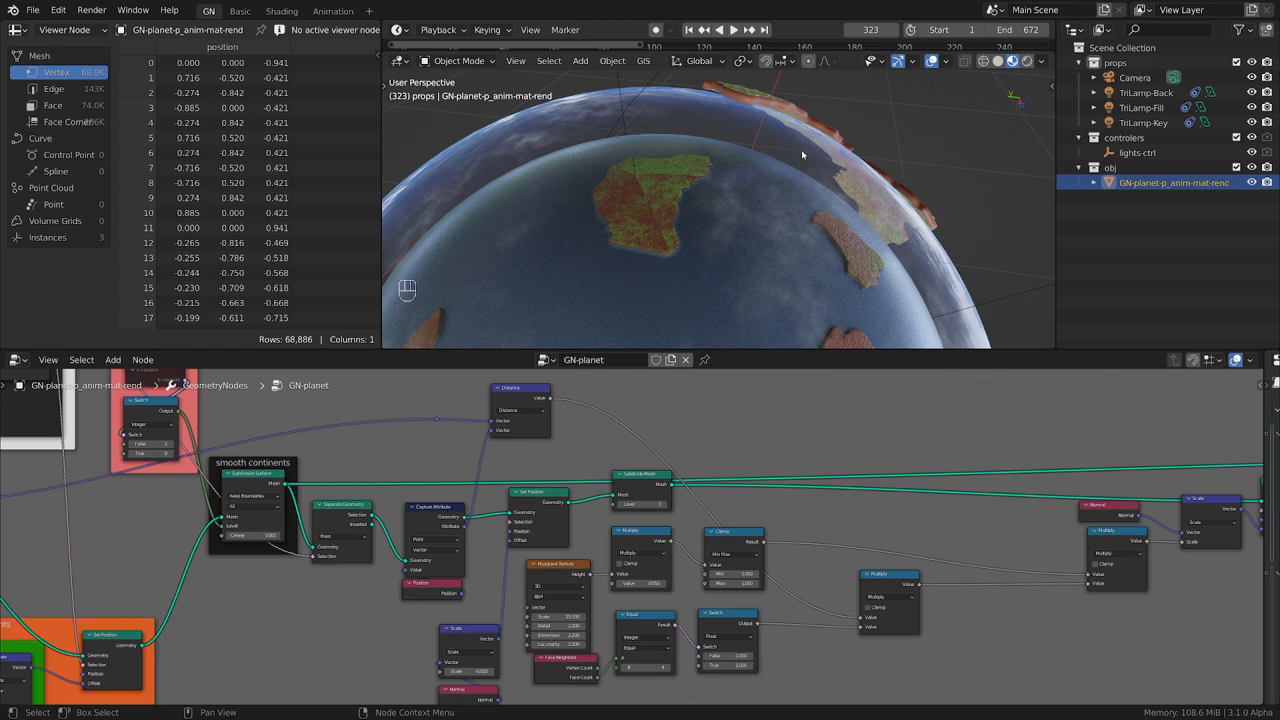
left_click(849, 29)
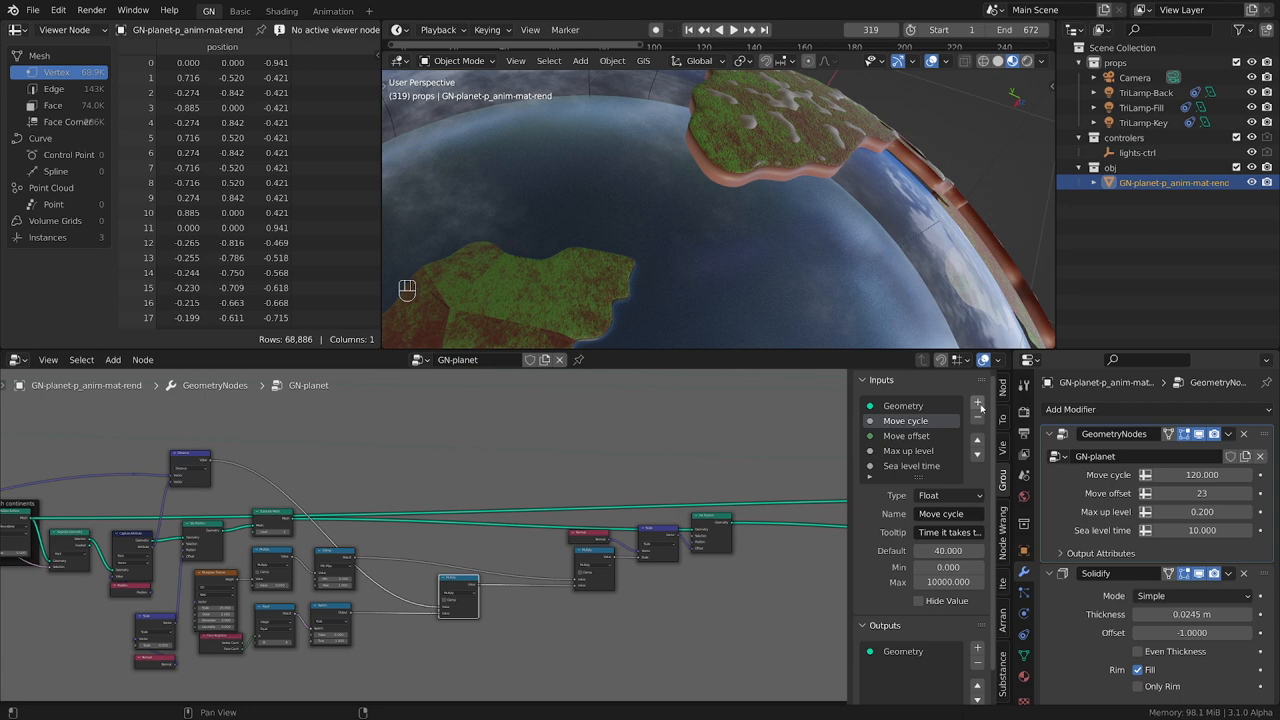
- Add a Max up level float input to the node group
left_click(978, 402)
type("Max up level")
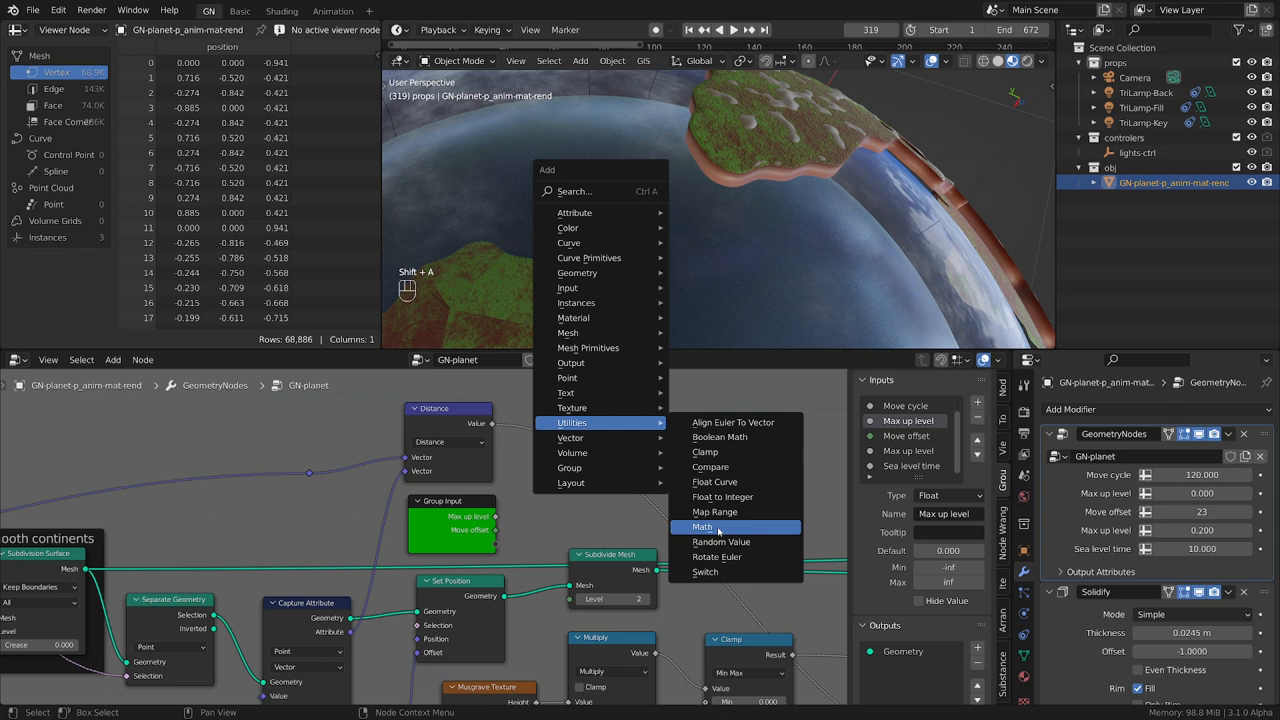
- Add a Multiply math node; give Max up level a 0.2 default and 0–2 range
left_click(703, 527)
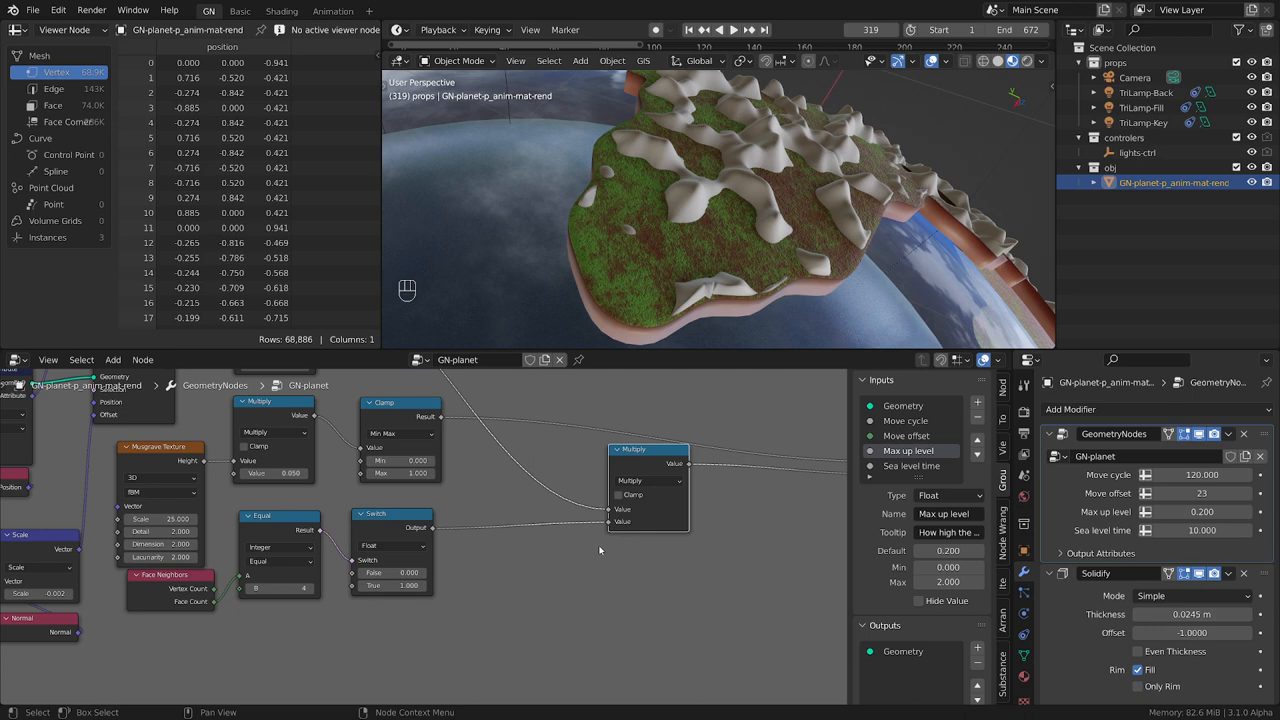
- Duplicate the Multiply node and insert it after the edges-mask Switch node
key("shift+d")
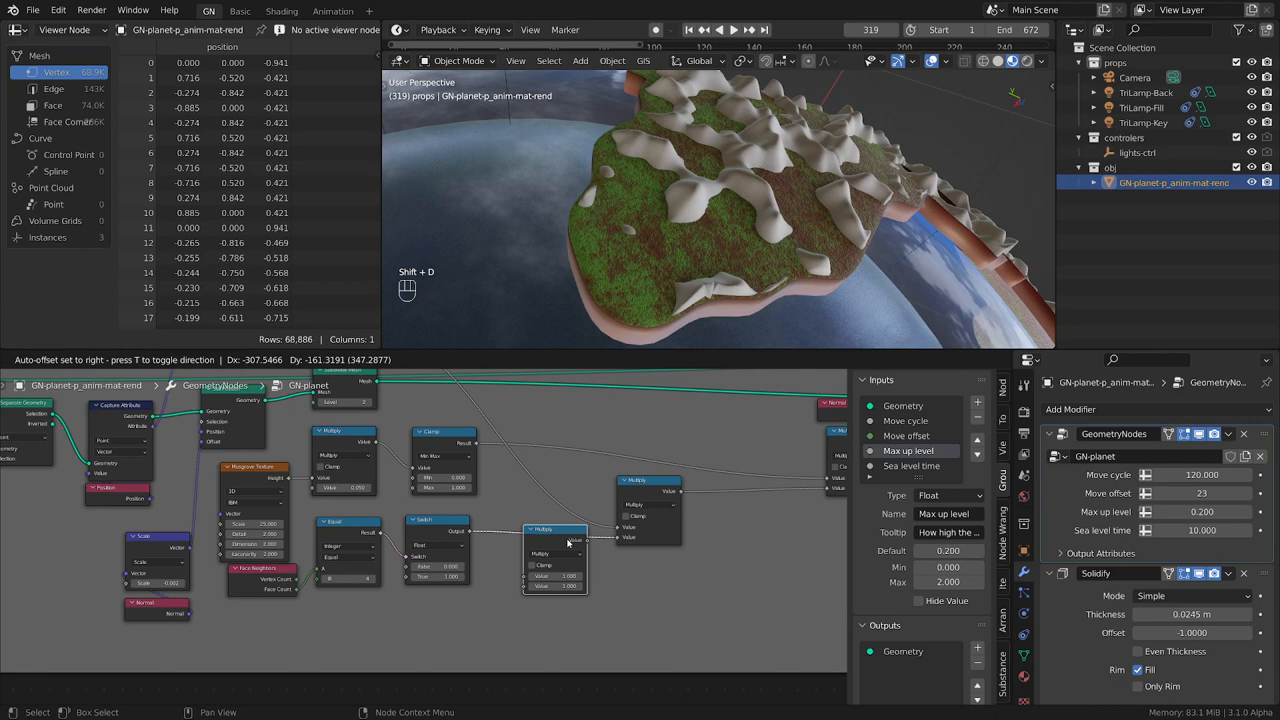
left_click(908, 465)
type("Max terrain")
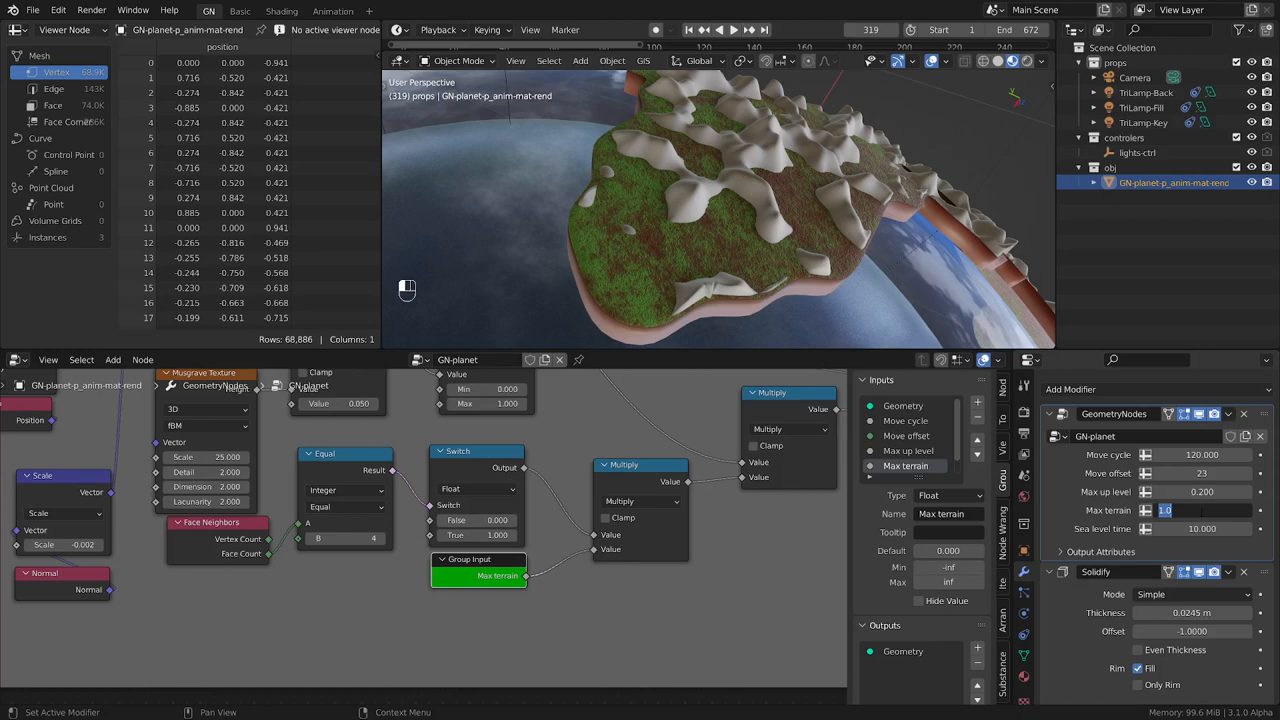
- Set the Max terrain value to 2.0 on the planet's modifier
type("2.000")
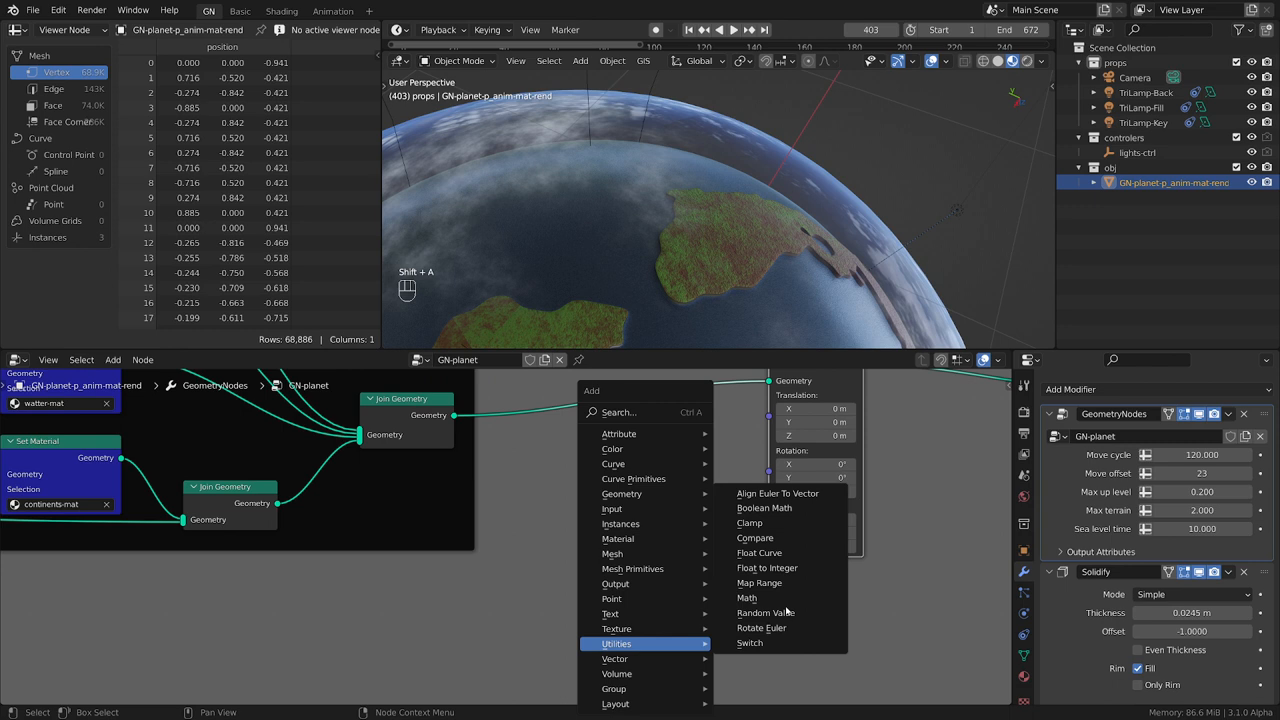
- Add Scene Time and Combine XYZ nodes feeding the Transform rotation
left_click(616, 659)
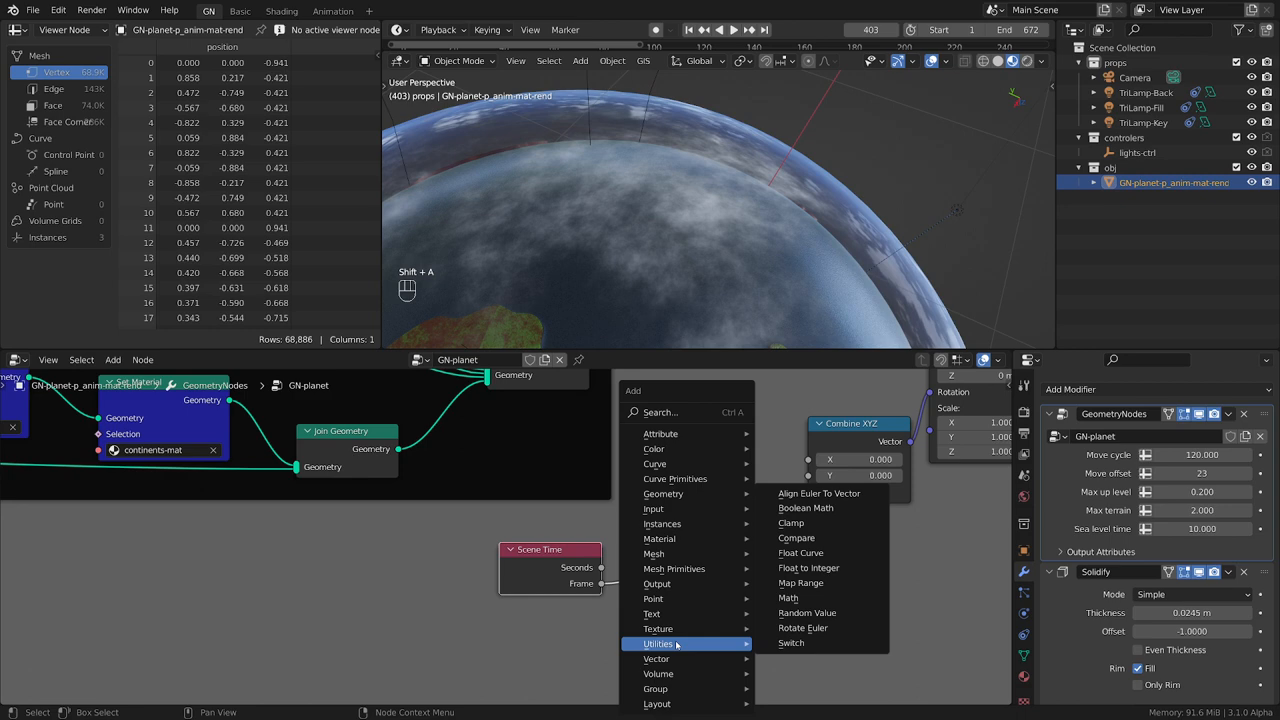
- Divide the scene frame by 60 into Combine XYZ Z and play the rotation
left_click(788, 597)
type("60.000")
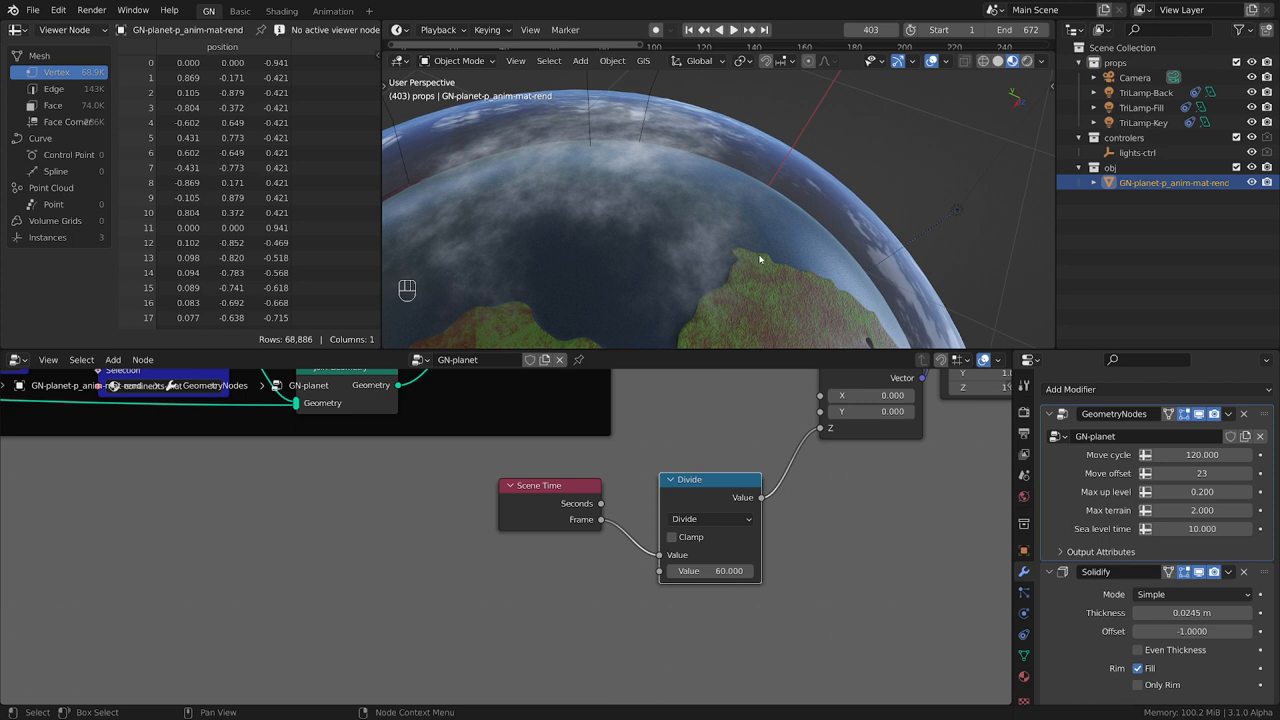
key("space")
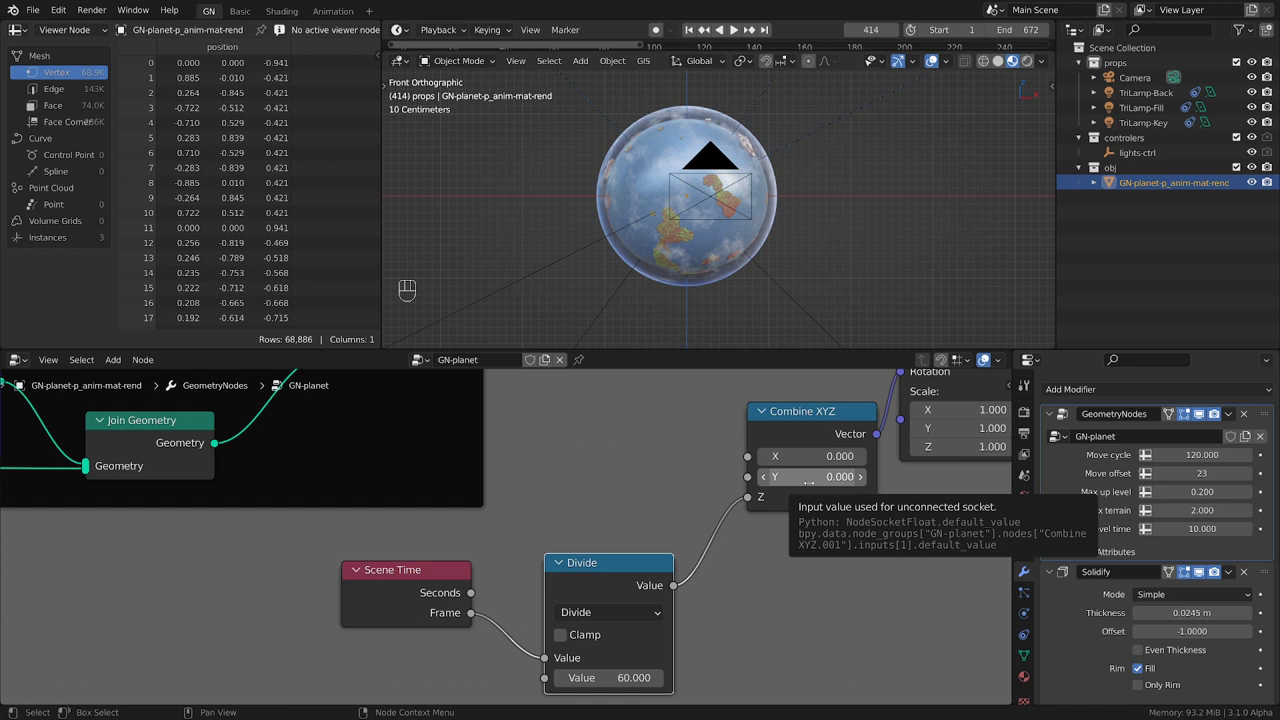
- Enter a pi-based expression in the Combine XYZ Y field to tilt the planet
left_click(811, 476)
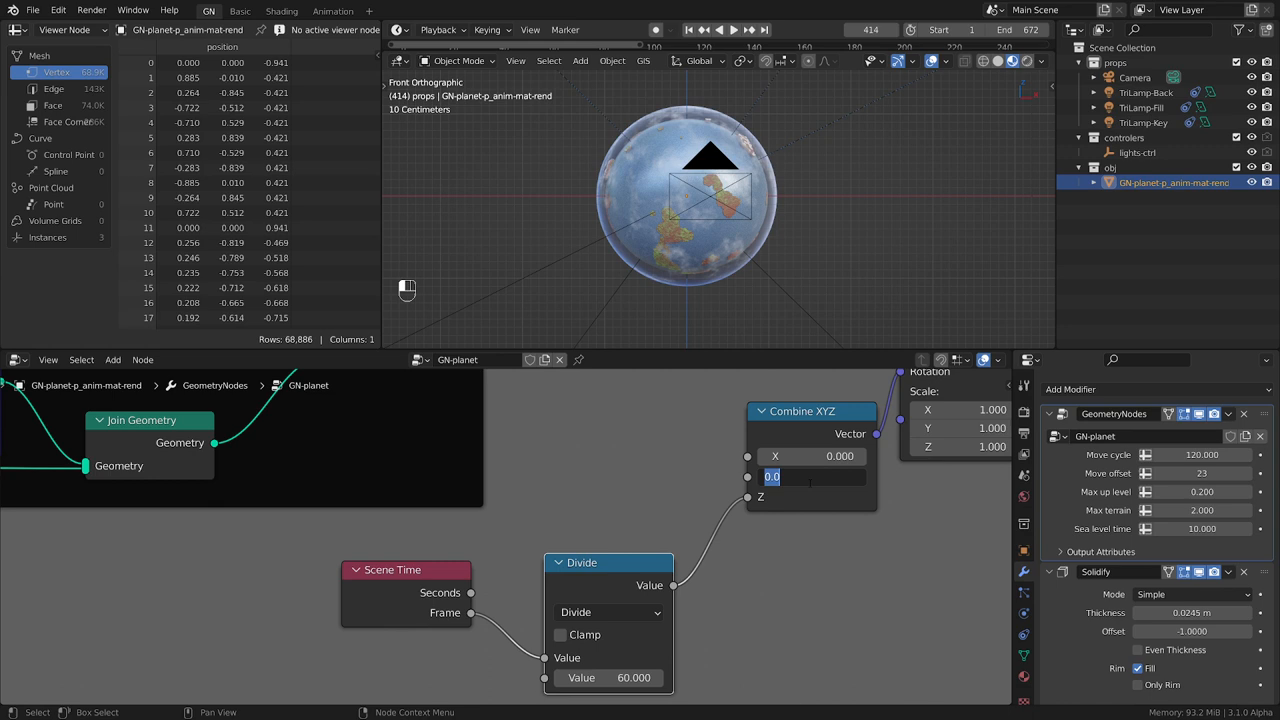
type("pi")
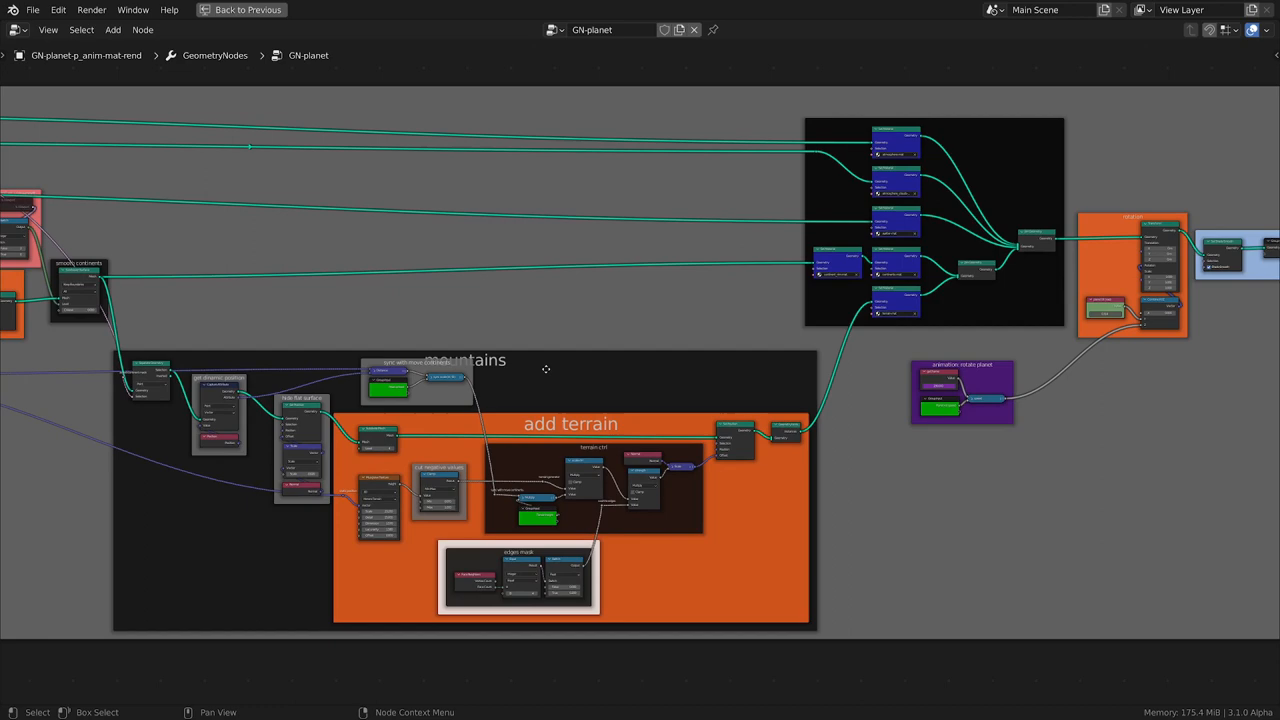
- Scroll the maximised node editor to review the mountains frame and its labelled subframes
scroll("up", 3)
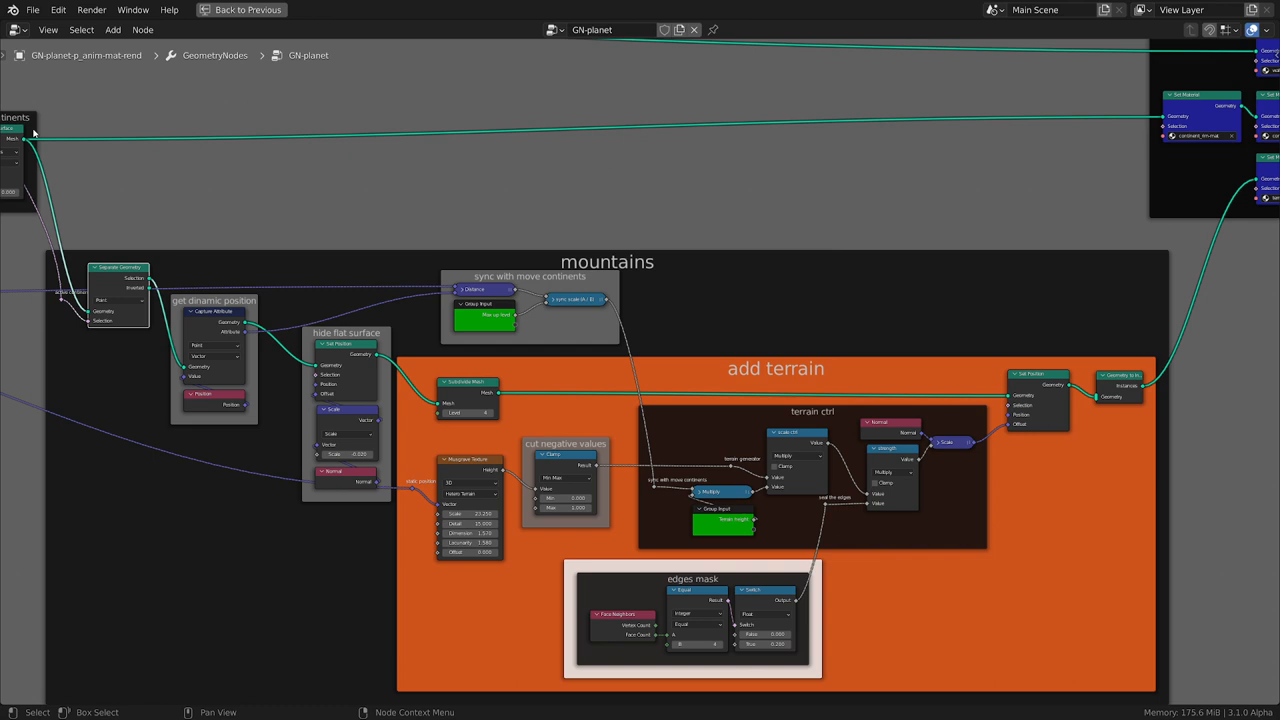